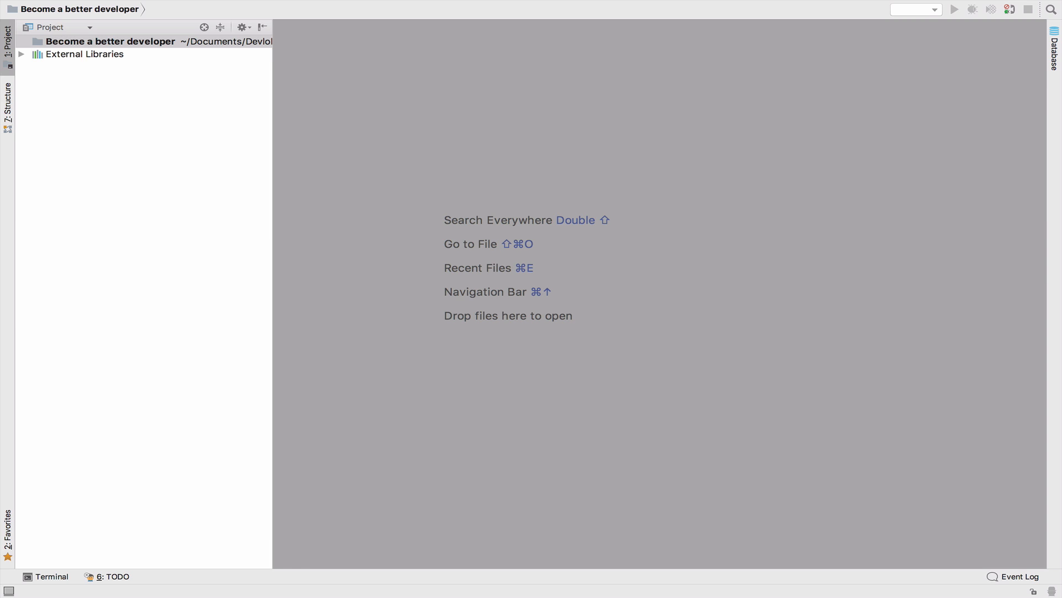
# Step: Create a '#2 Tight coupling' directory in the Become a better developer project root
pyautogui.rightClick(110, 41)
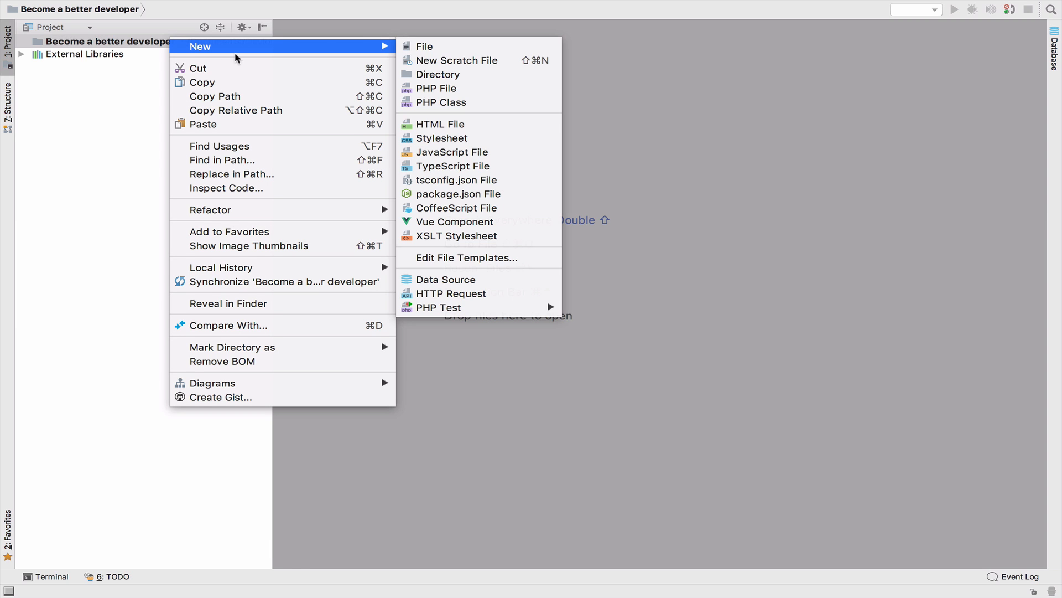
pyautogui.moveTo(439, 75)
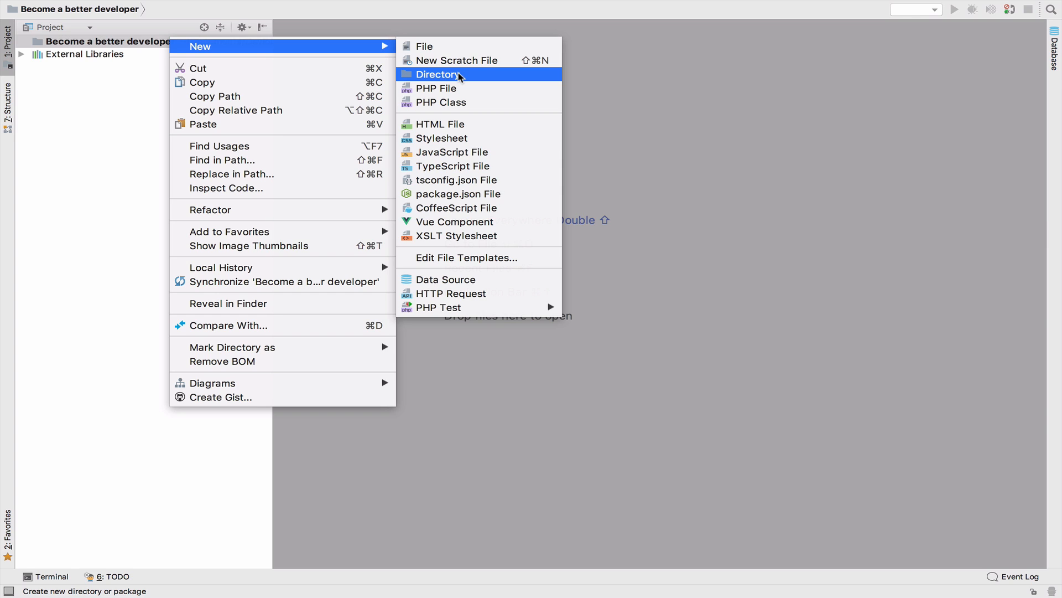
pyautogui.click(439, 74)
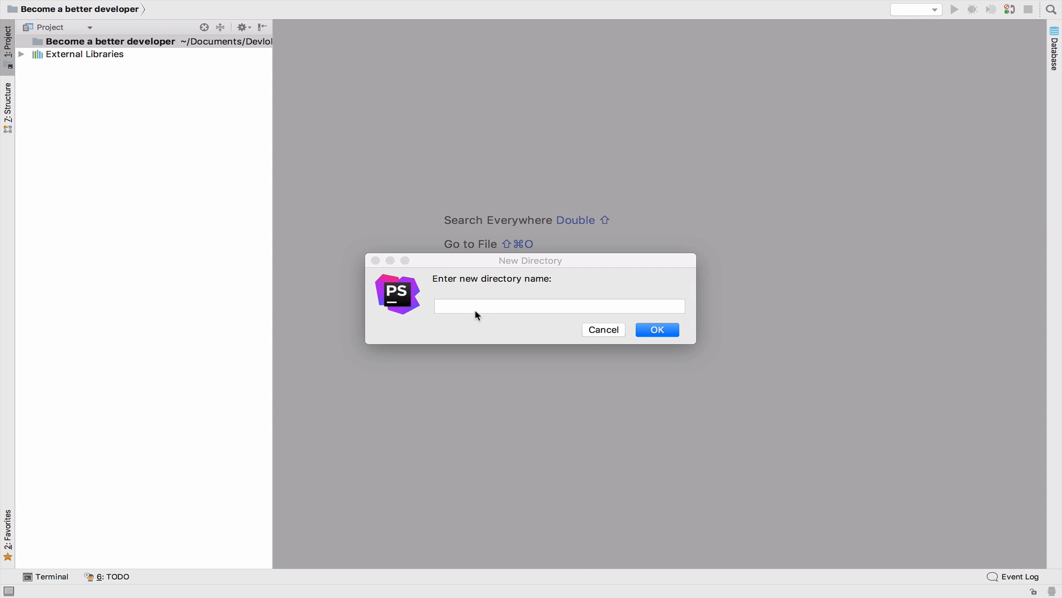
pyautogui.write('#2')
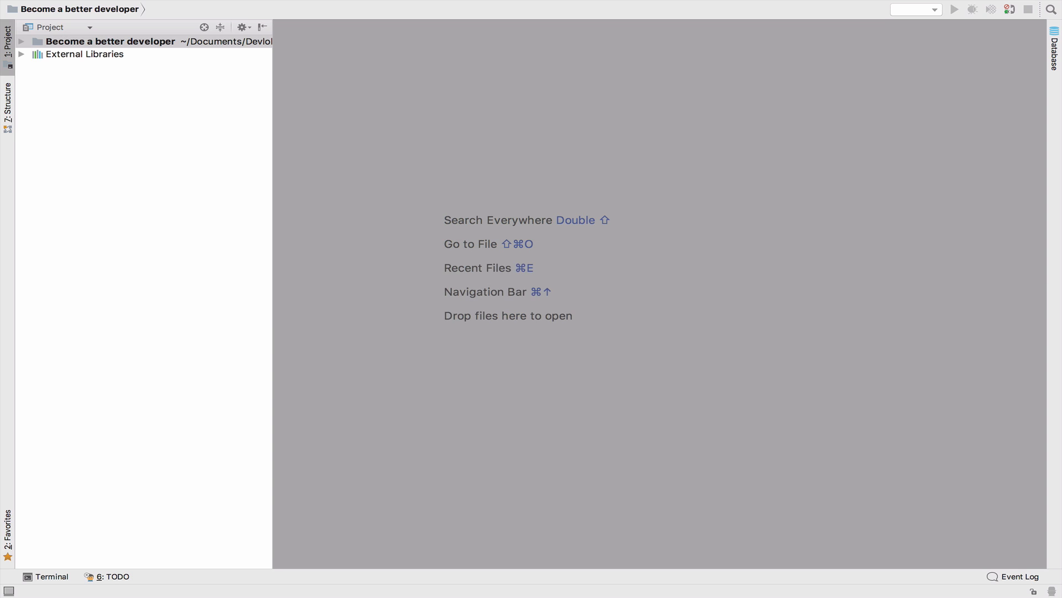
pyautogui.click(21, 42)
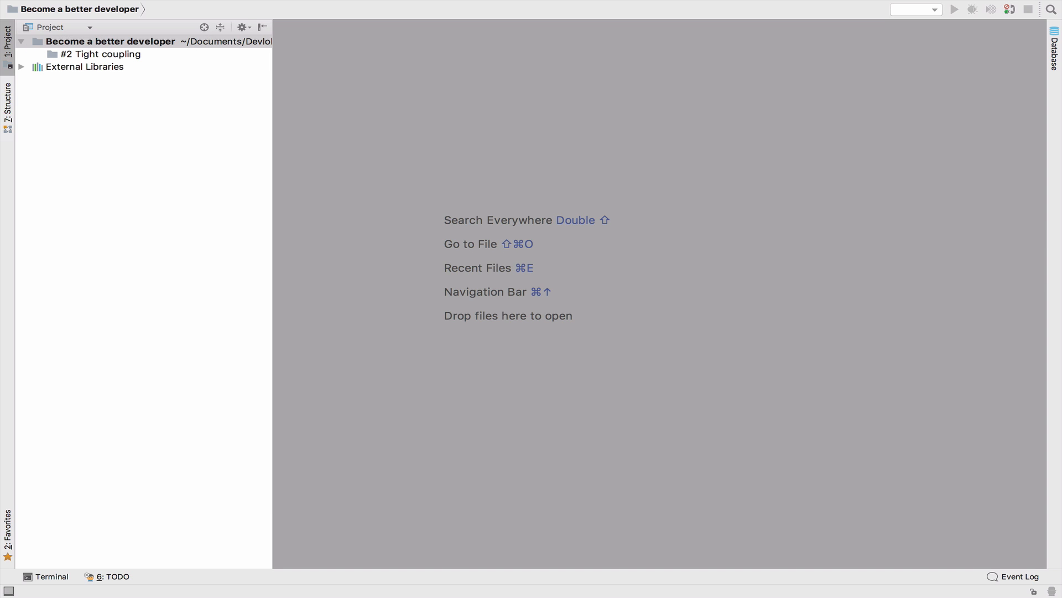
# Step: Add Car.php and Traveller.php PHP classes to the #2 Tight coupling folder
pyautogui.rightClick(105, 55)
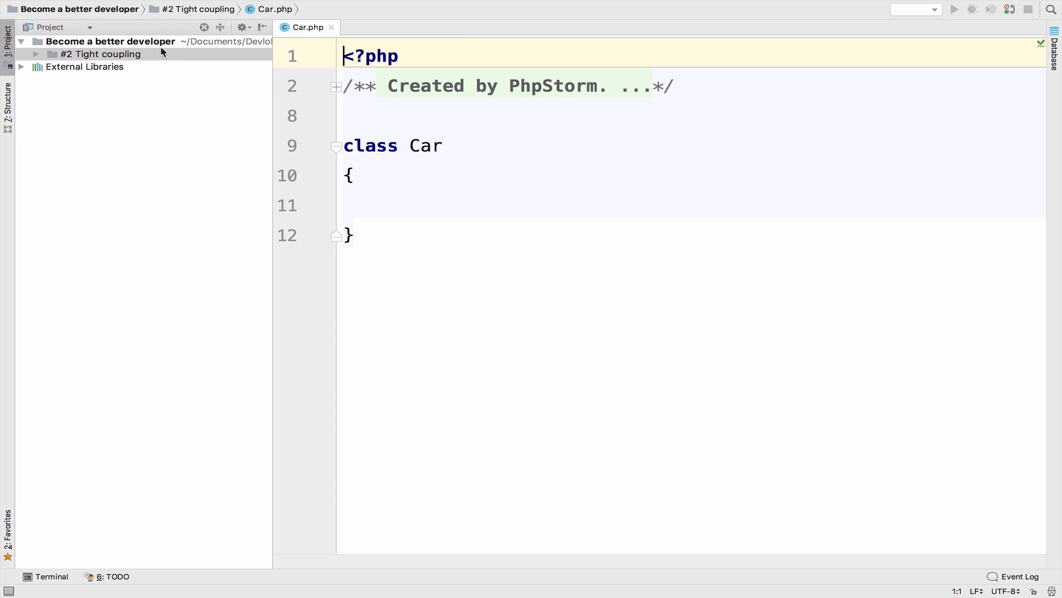
pyautogui.click(106, 54)
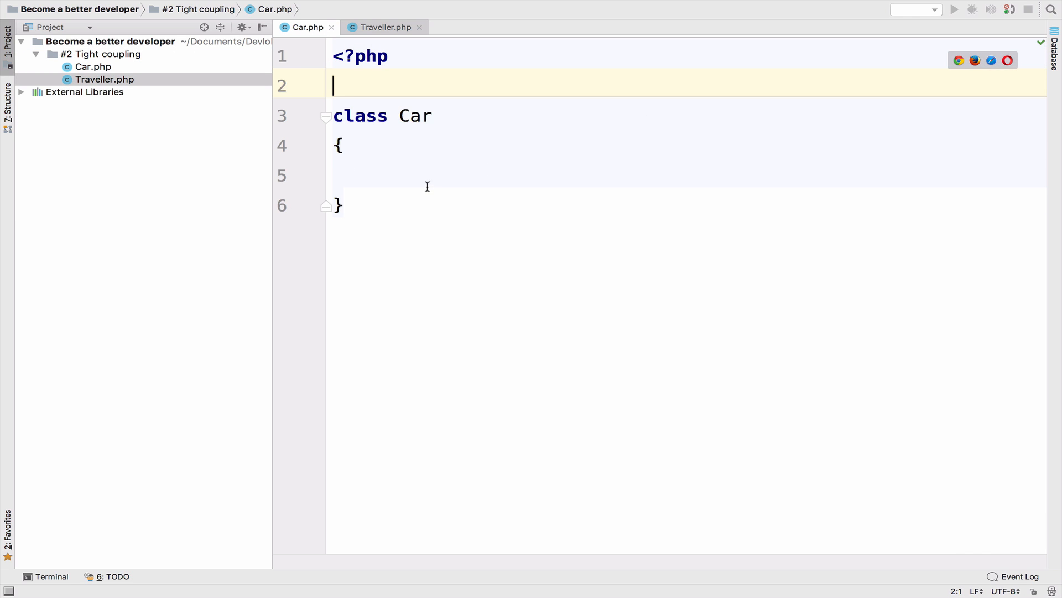
pyautogui.click(377, 175)
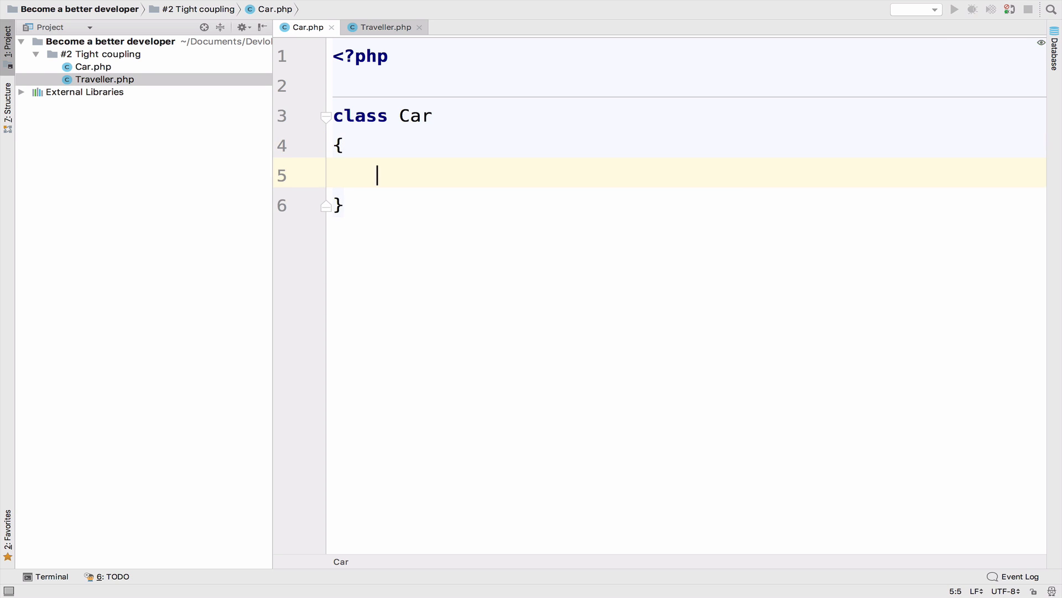
# Step: Give class Car a public start() method echoing "Using a car\n"
pyautogui.write('pubf')
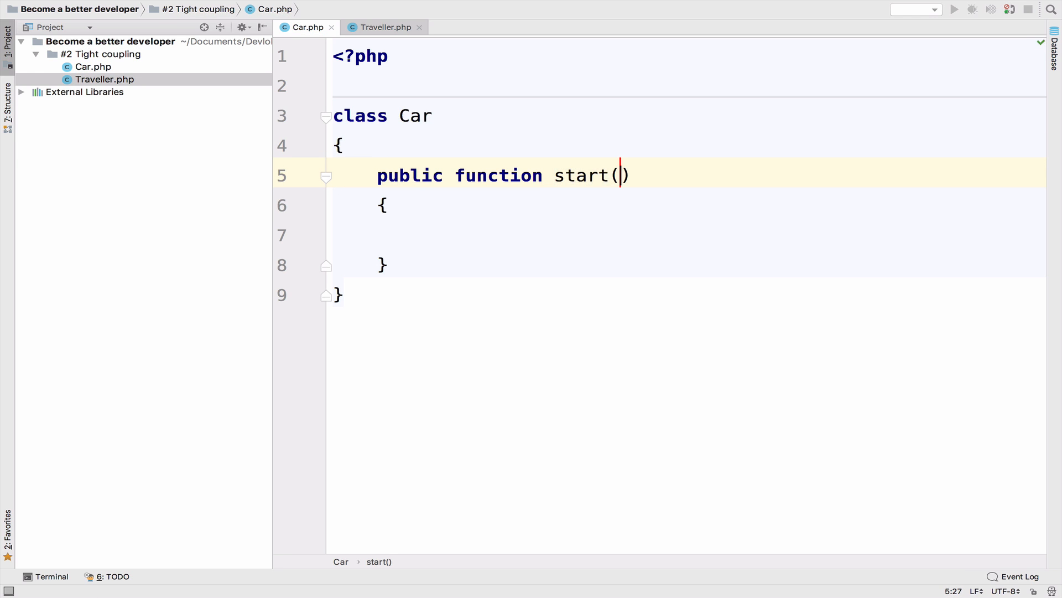
pyautogui.write("echo 'Using")
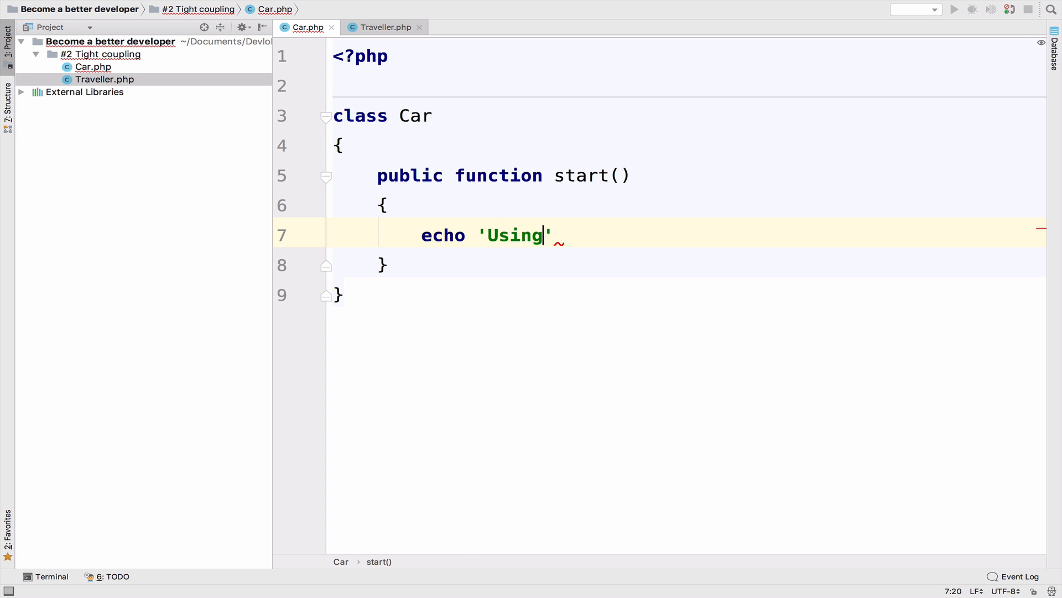
pyautogui.write("a car'")
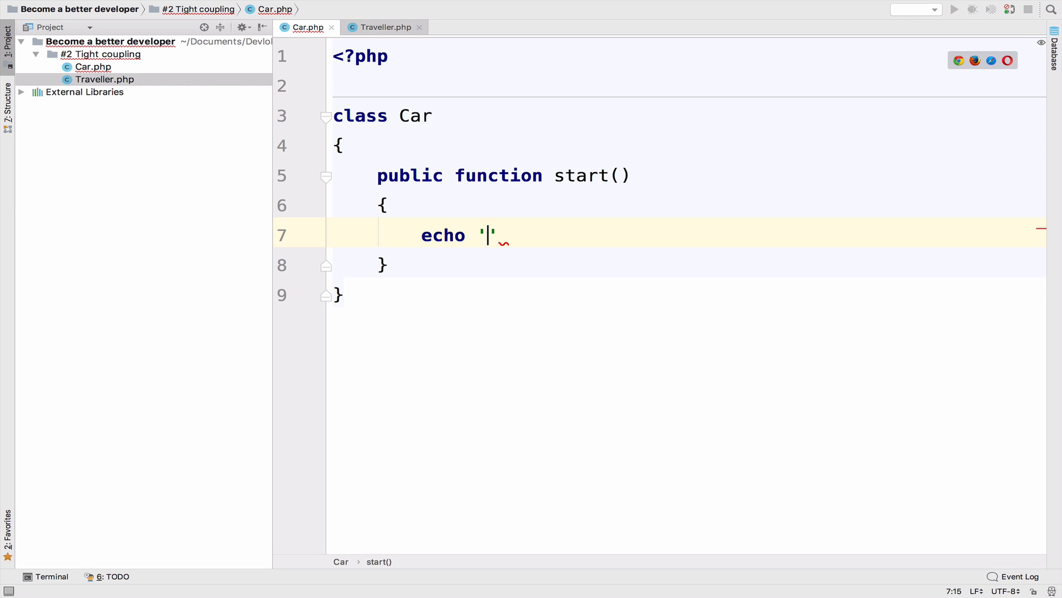
pyautogui.write('Using a car\\"')
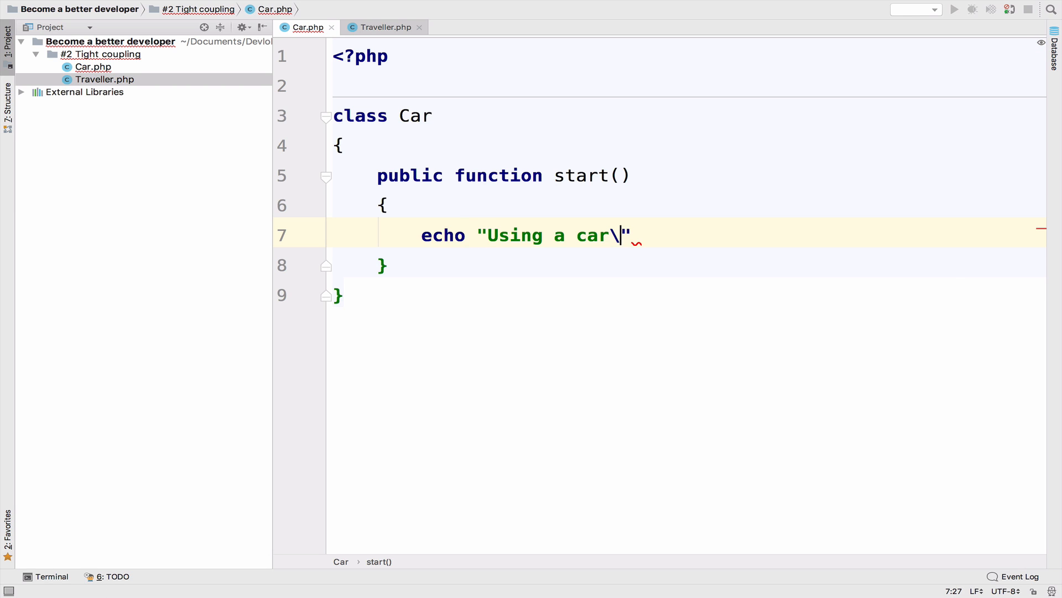
pyautogui.write('n')
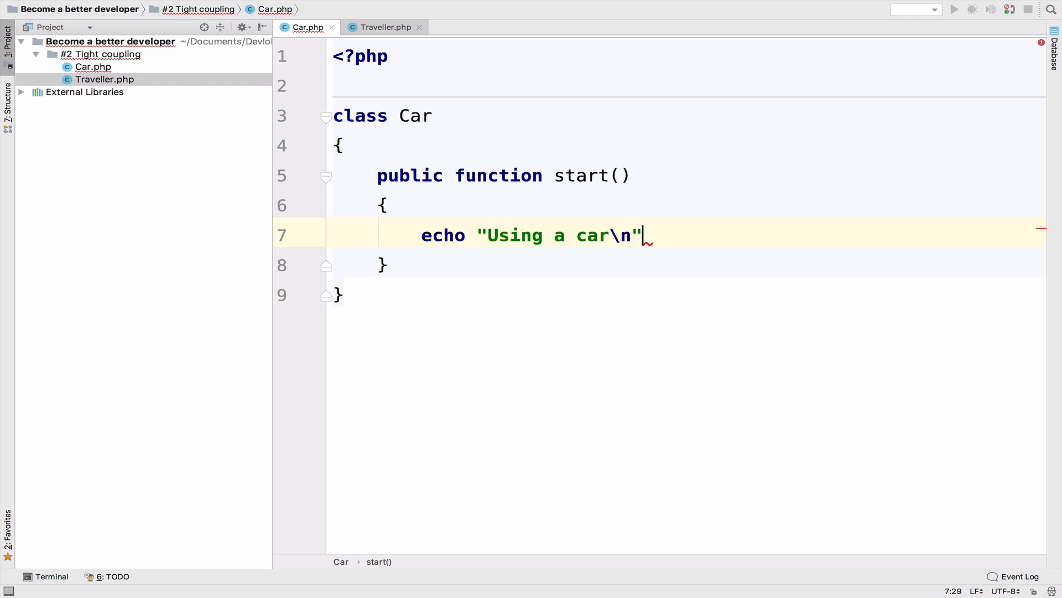
pyautogui.write(';')
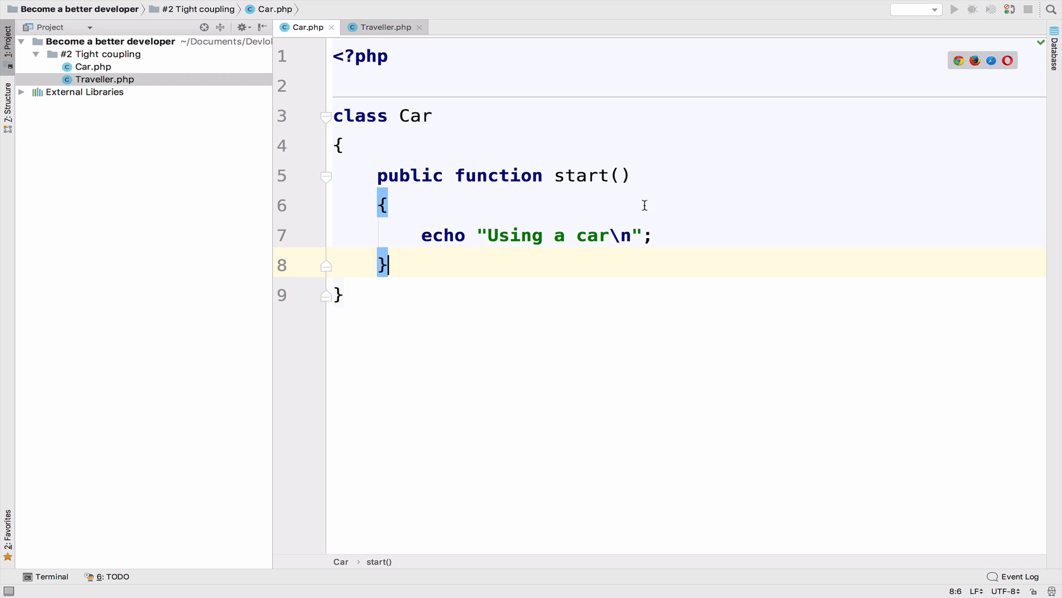
pyautogui.click(384, 27)
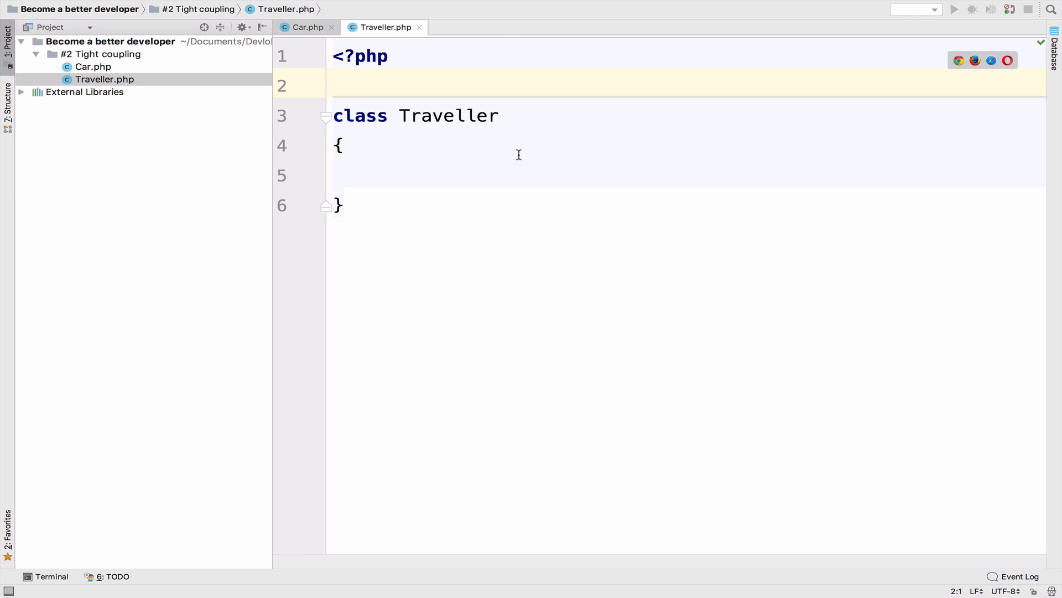
pyautogui.moveTo(393, 172)
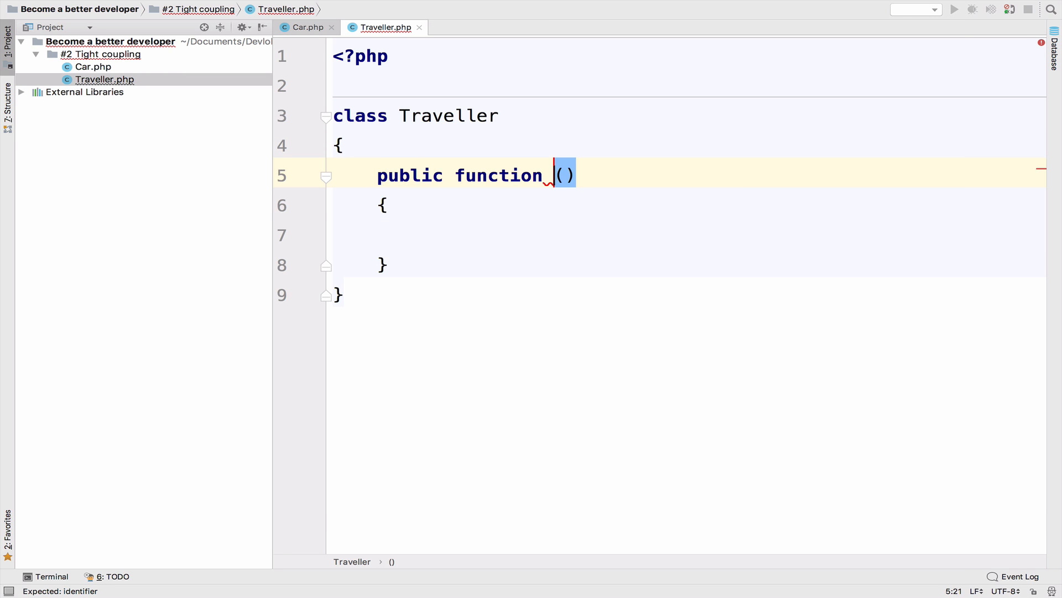
# Step: Write Traveller's travel() method: $vehicle = new Car(); then $vehicle->start()
pyautogui.write('travel')
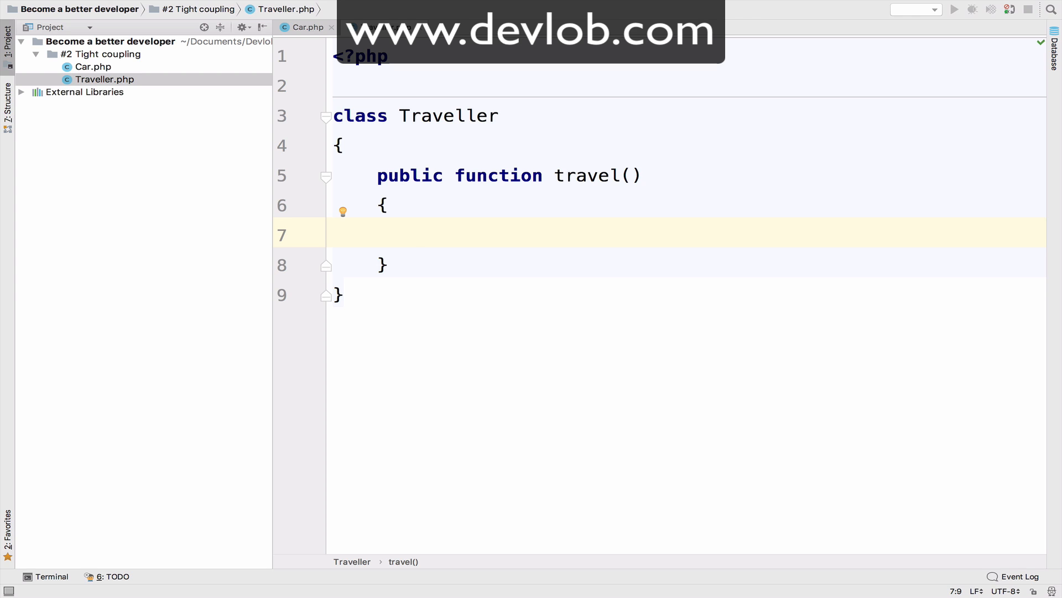
pyautogui.write('$vehicle = new Car();')
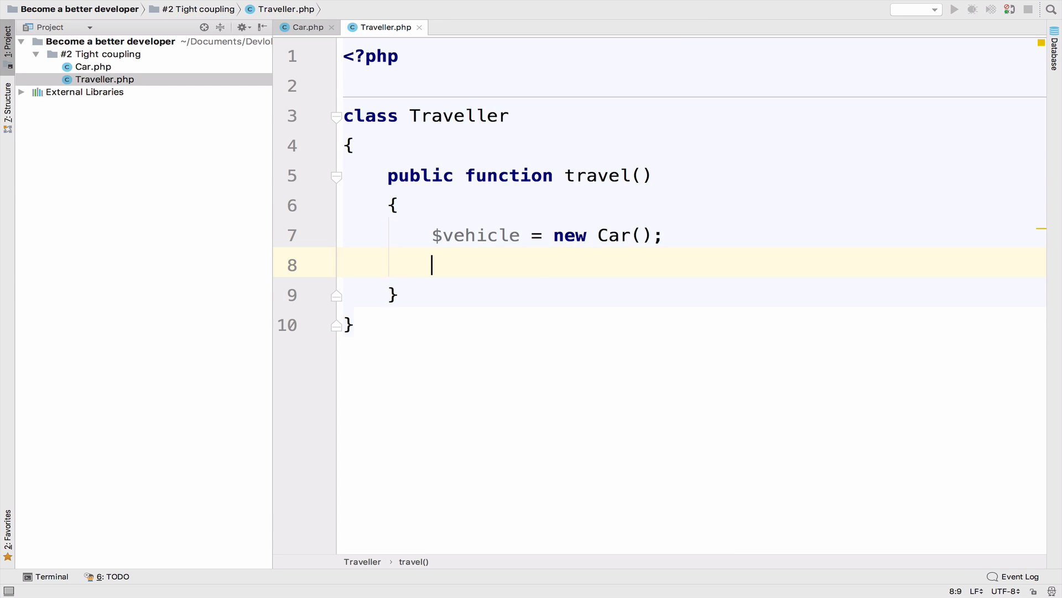
pyautogui.press('enter')
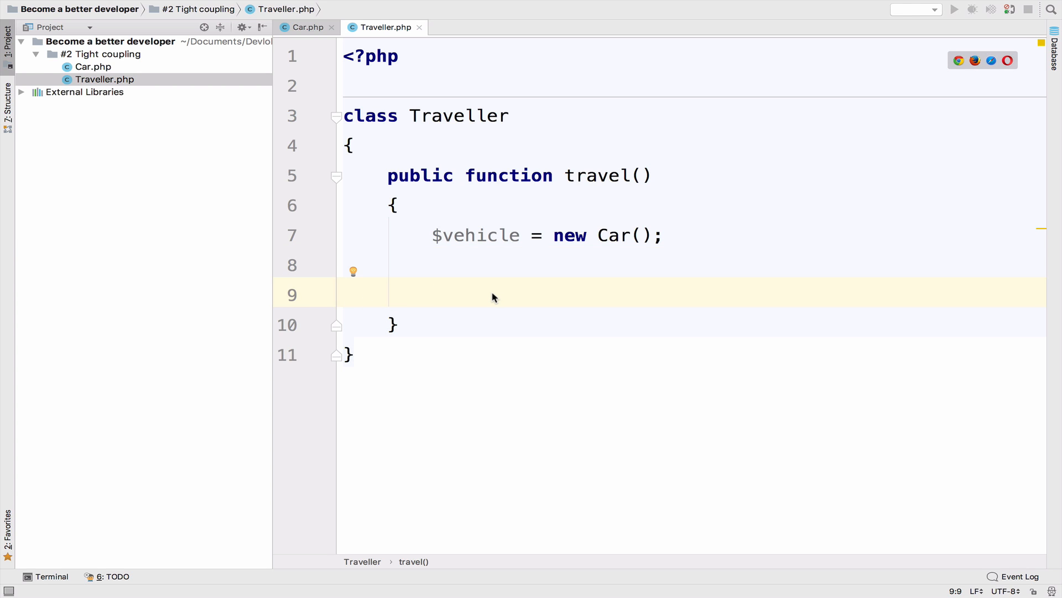
pyautogui.write('$vehicle->start();')
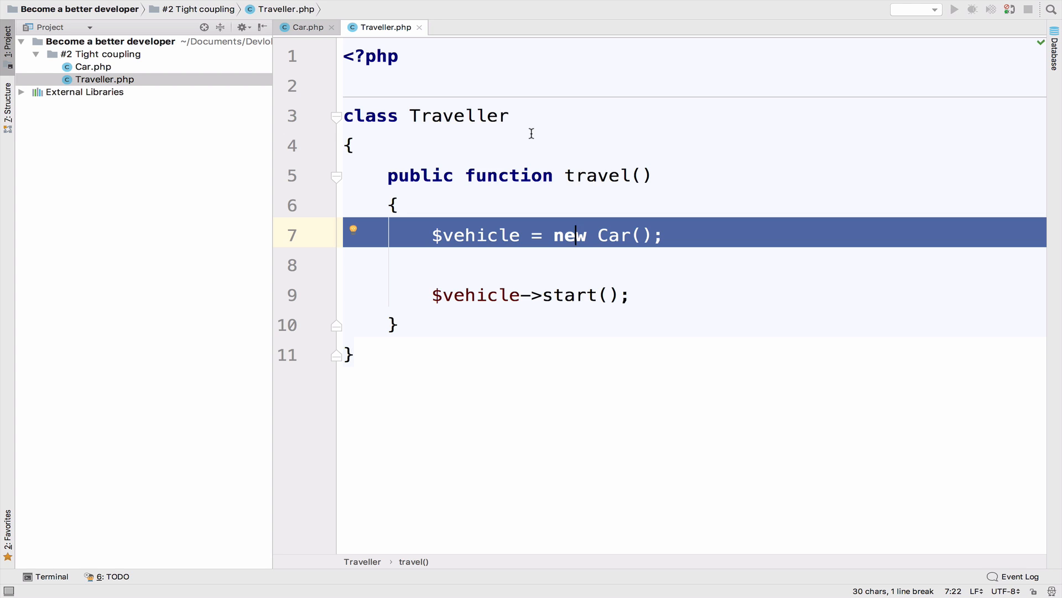
pyautogui.doubleClick(458, 115)
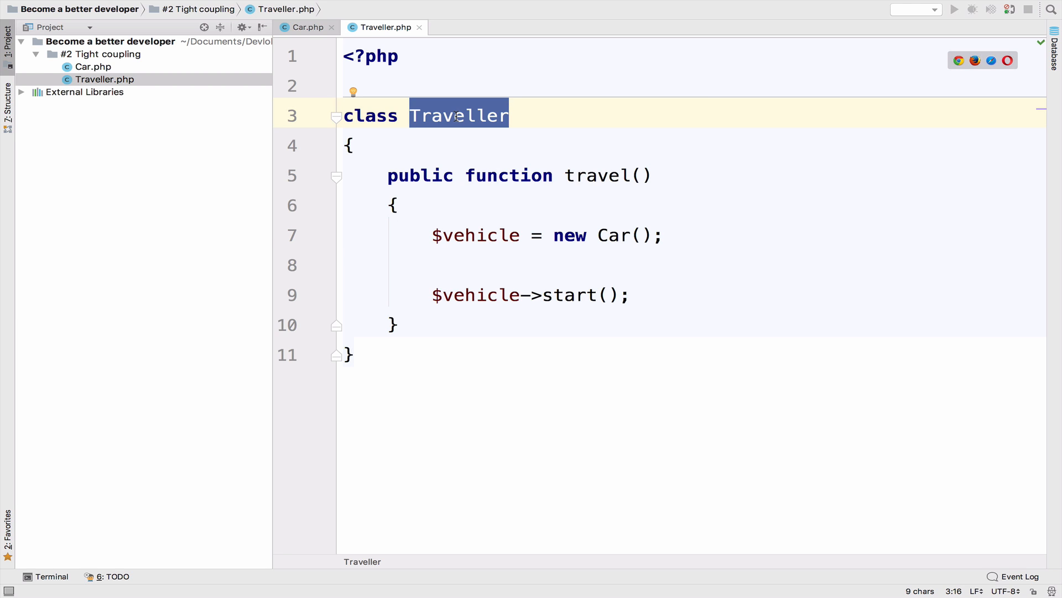
pyautogui.doubleClick(611, 235)
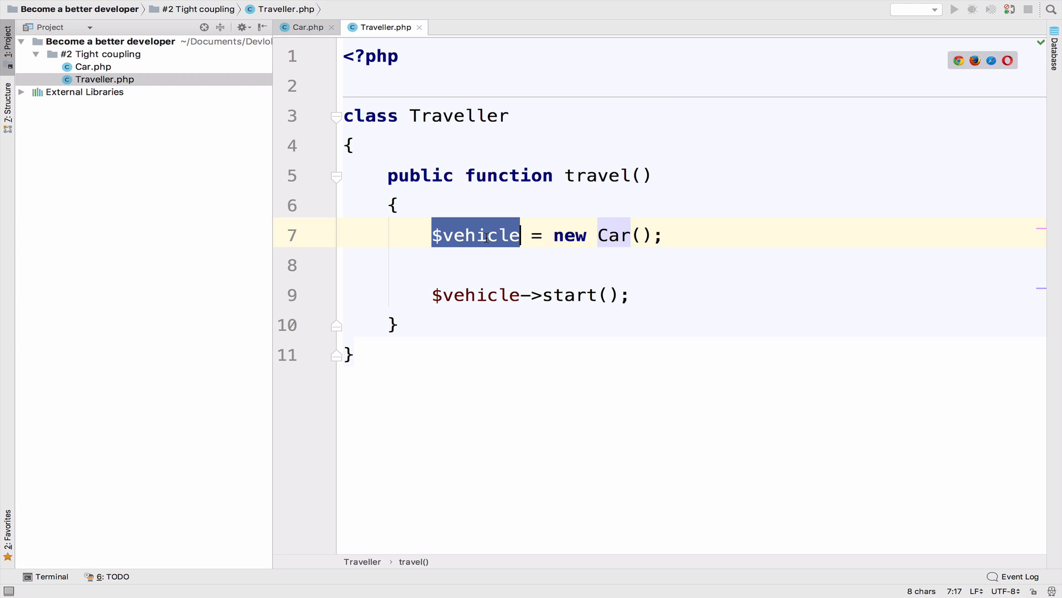
pyautogui.click(616, 235)
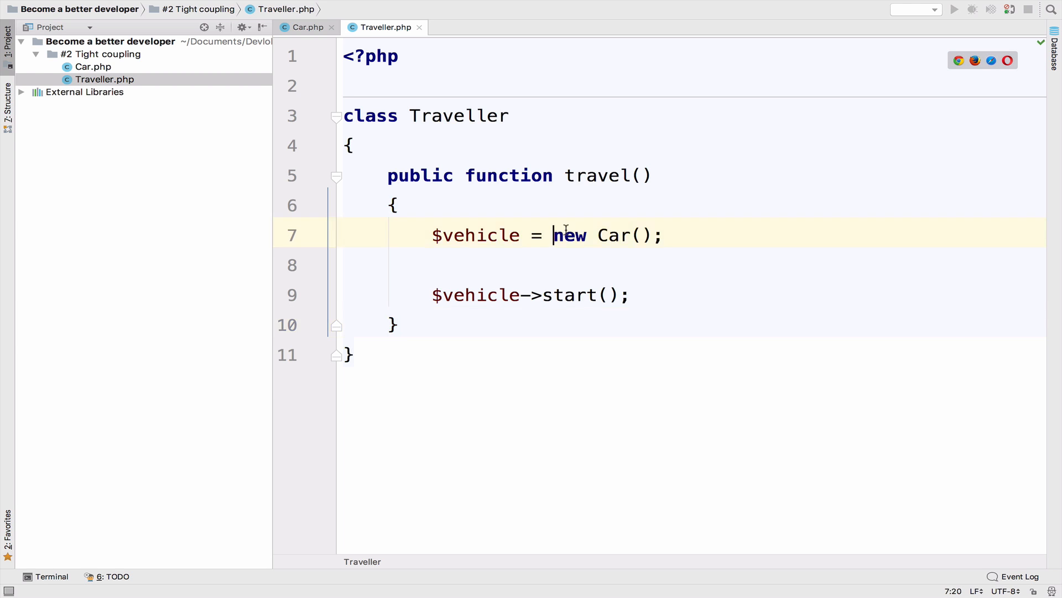
pyautogui.moveTo(553, 236); pyautogui.dragTo(665, 236)
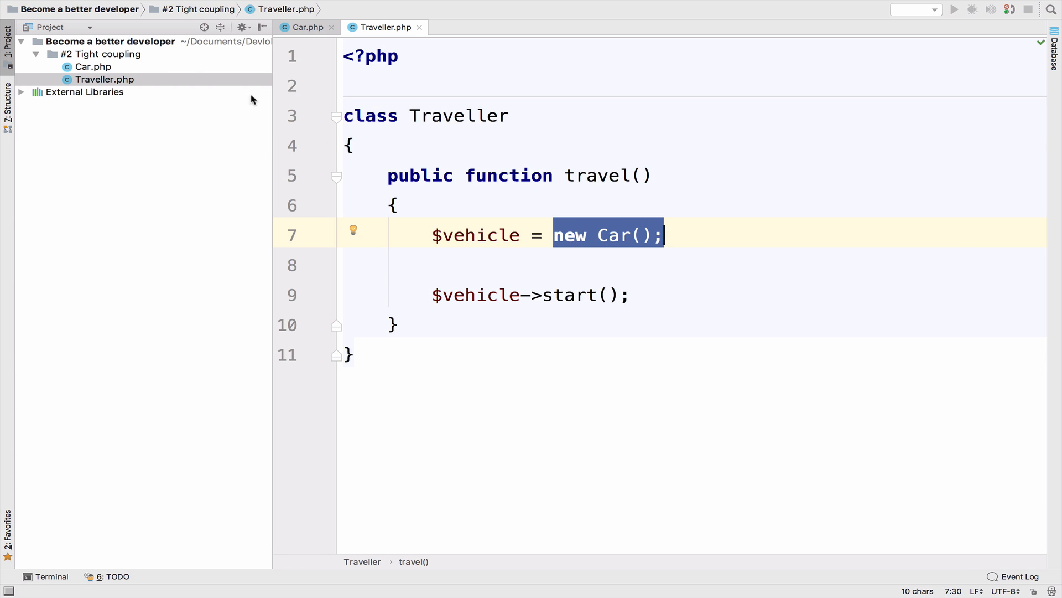
# Step: Create index.php with spl_autoload_register including $className.'.php'
pyautogui.rightClick(102, 55)
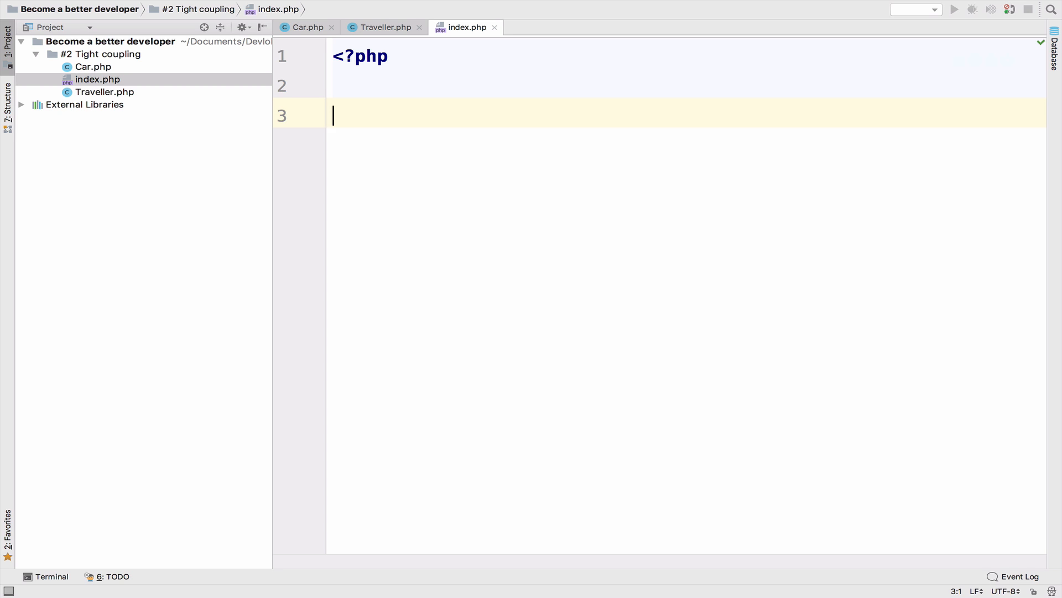
pyautogui.write('spl')
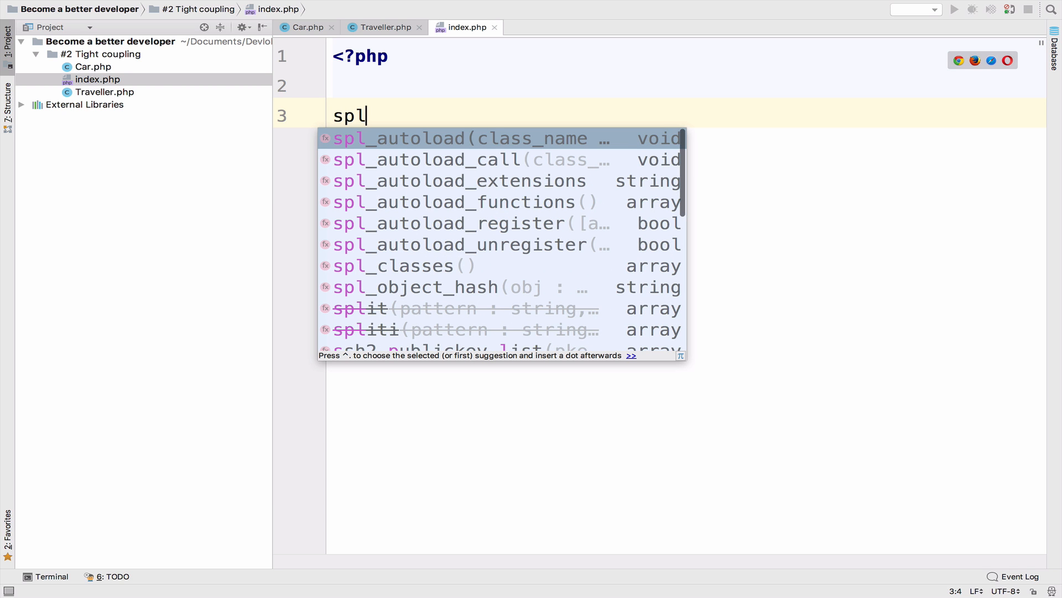
pyautogui.write('are')
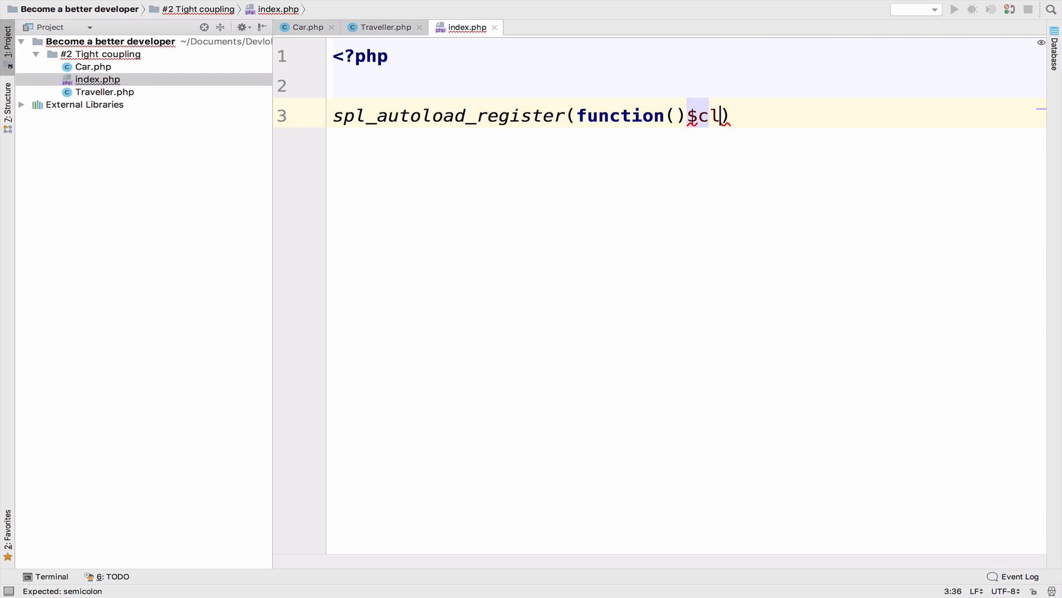
pyautogui.write('lassName')
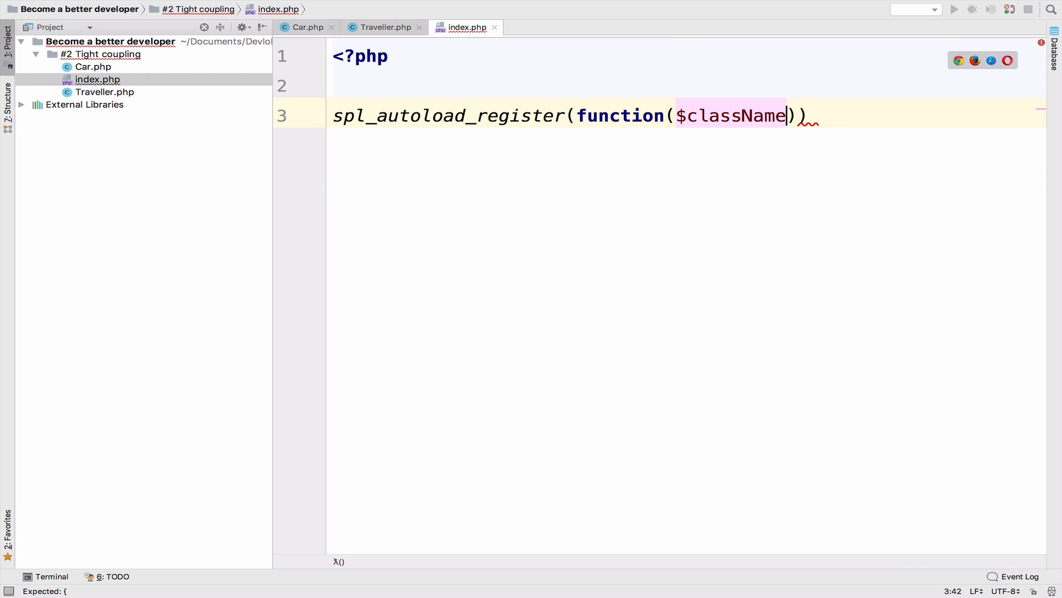
pyautogui.write('{')
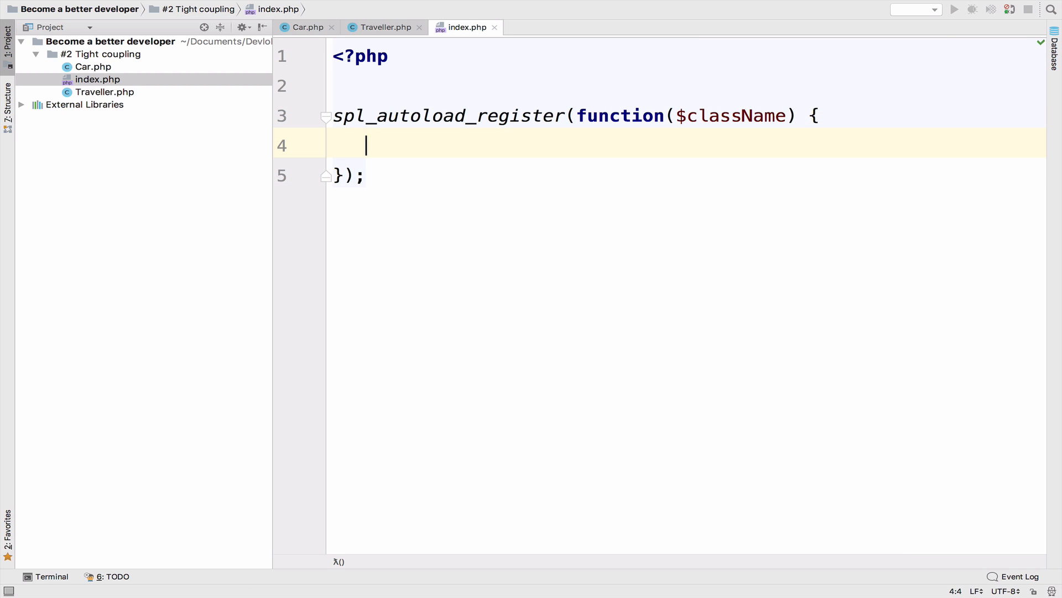
pyautogui.write('include')
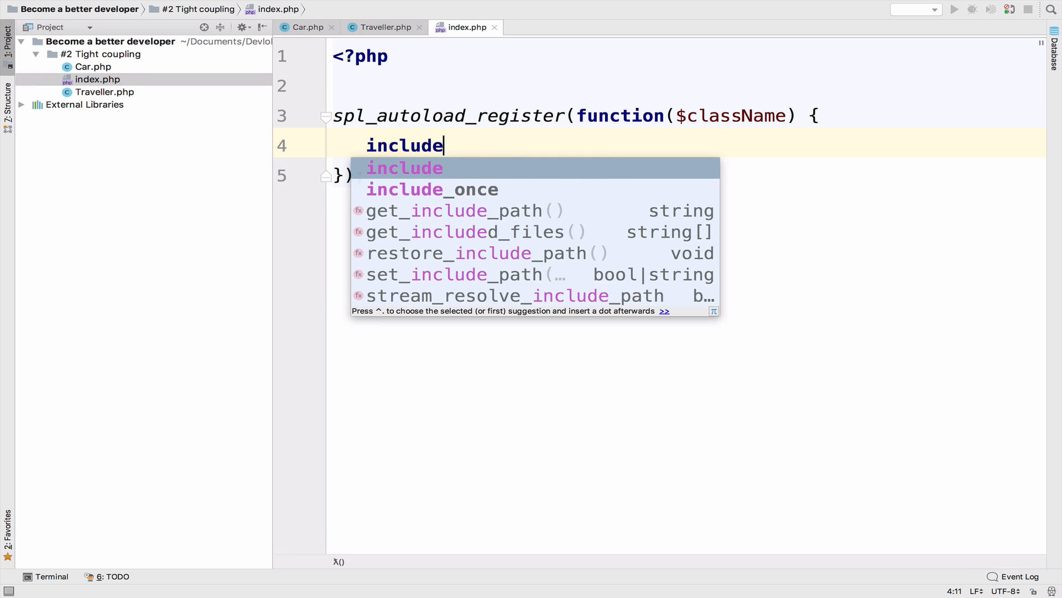
pyautogui.write("($className.'php');")
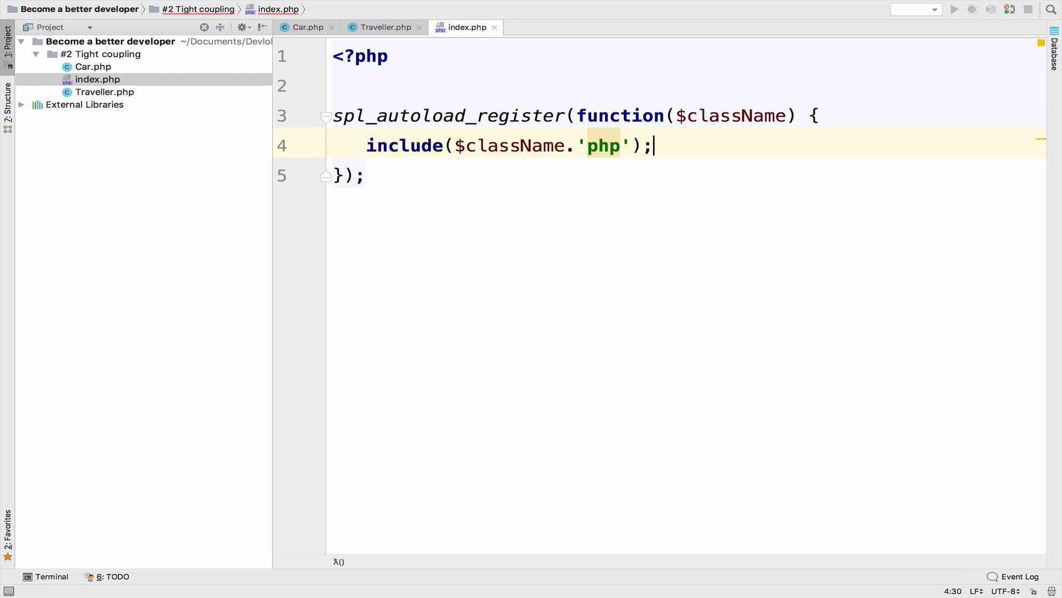
pyautogui.write('.')
pyautogui.press('enter')
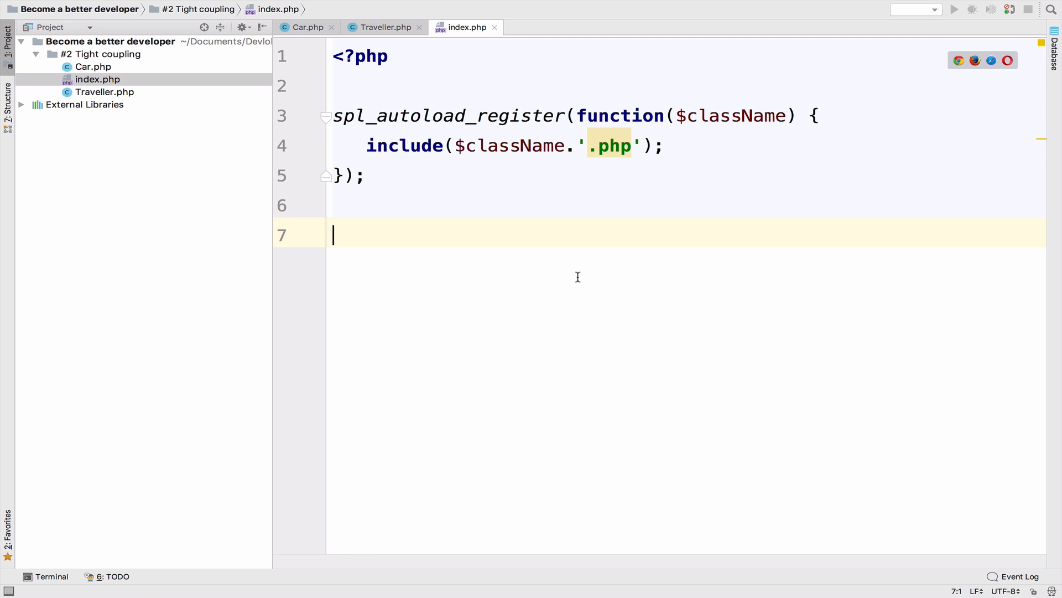
# Step: Create a new Traveller in index.php and call its travel() method
pyautogui.write('$travel')
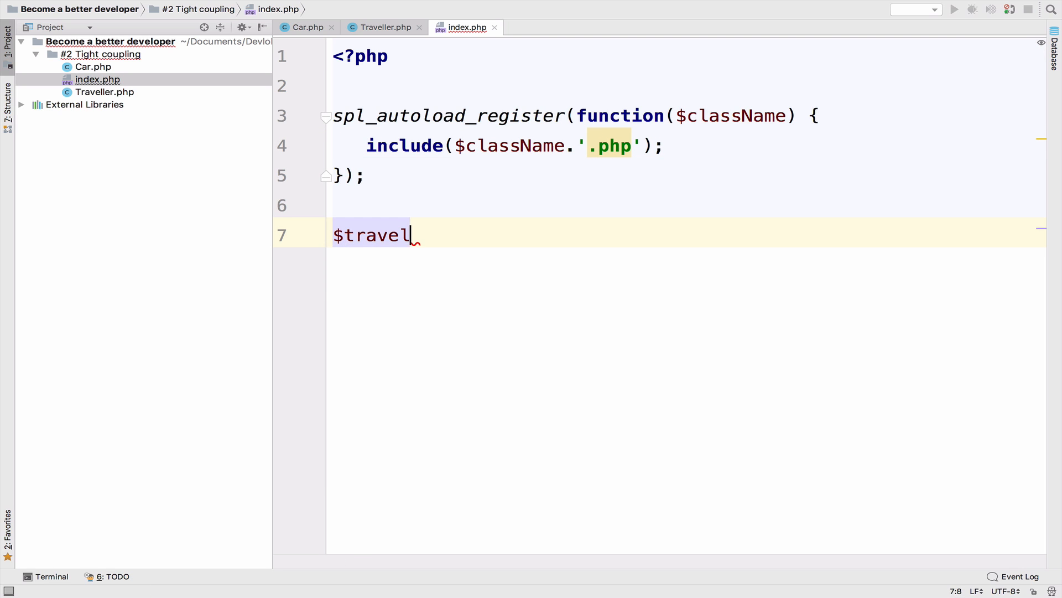
pyautogui.write('ler = new Traveller();')
pyautogui.write('$')
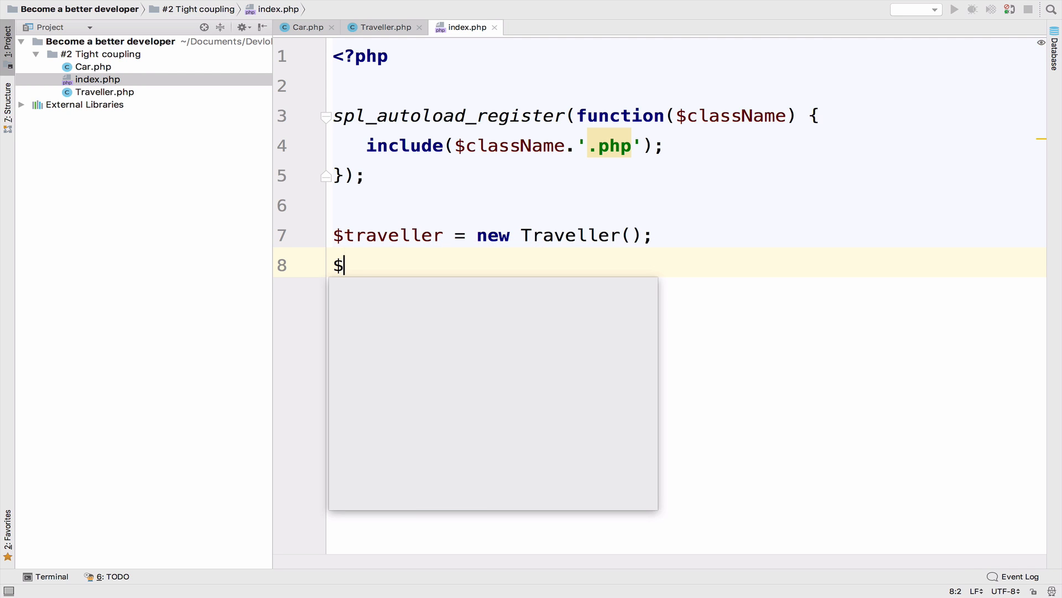
pyautogui.write('traveller->travel();')
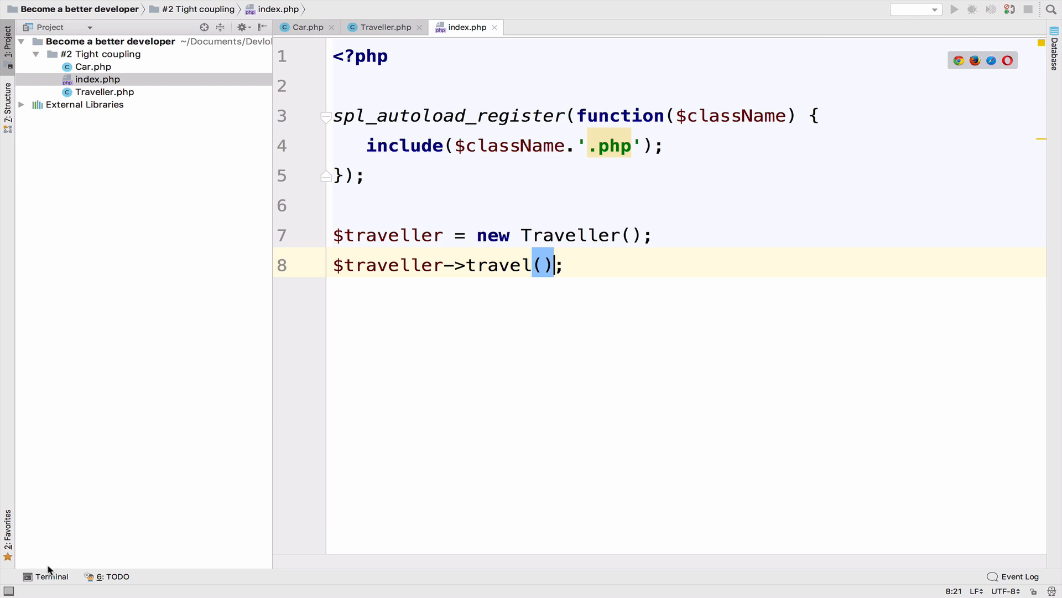
pyautogui.click(51, 576)
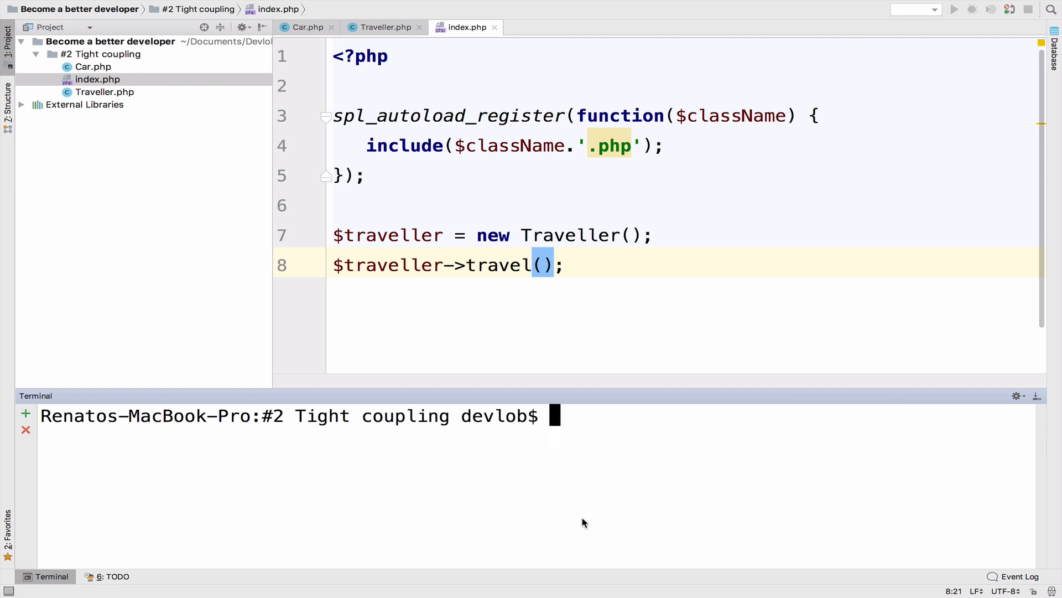
# Step: Run 'php index.php' in the terminal, printing 'Using a car'
pyautogui.write('php index.php')
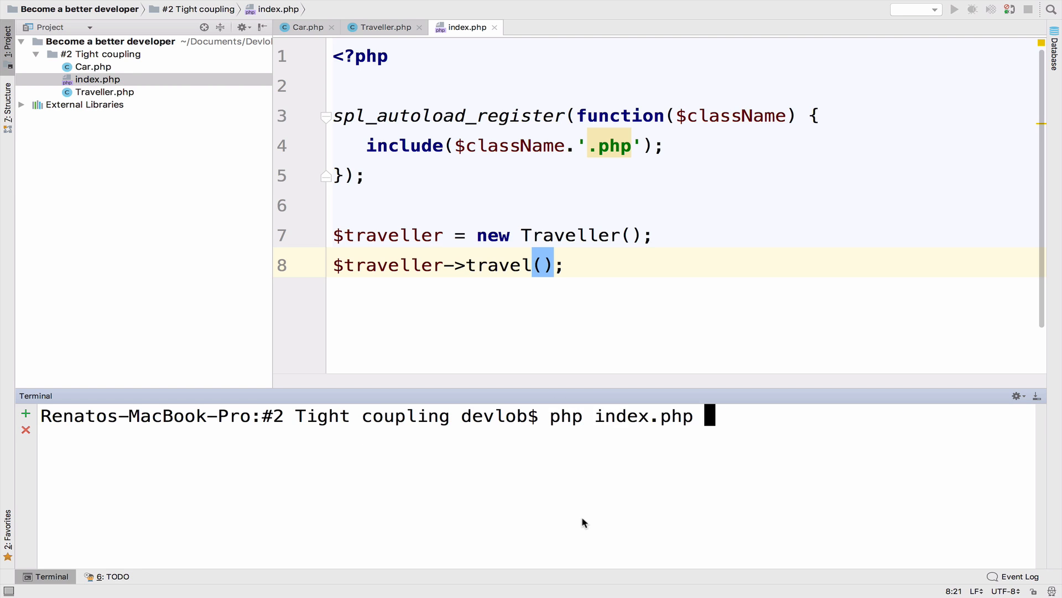
pyautogui.press('enter')
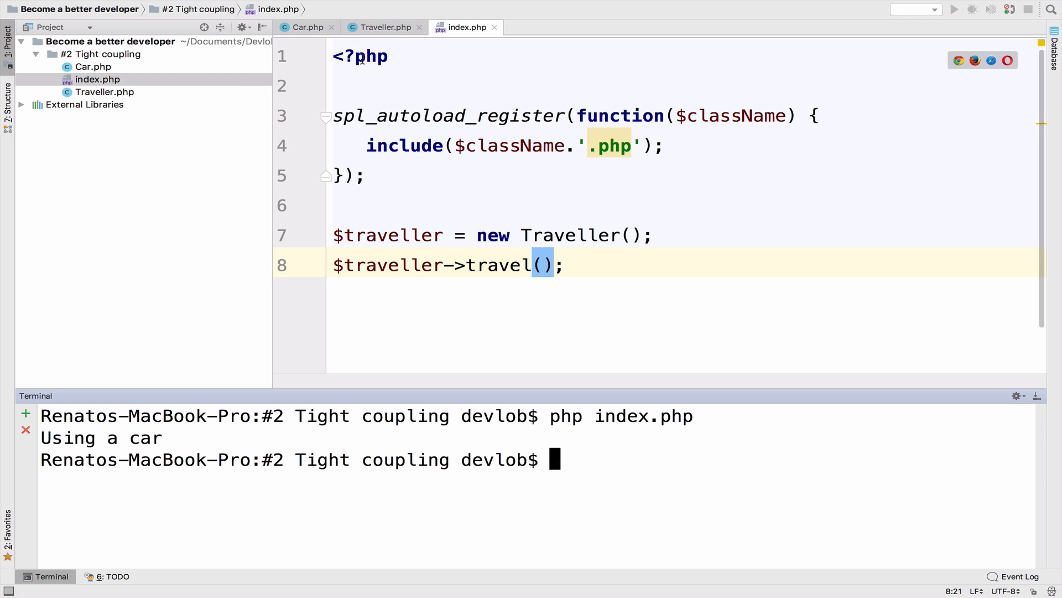
# Step: Return to Traveller.php and select Car.php in the project tree for copying
pyautogui.click(383, 27)
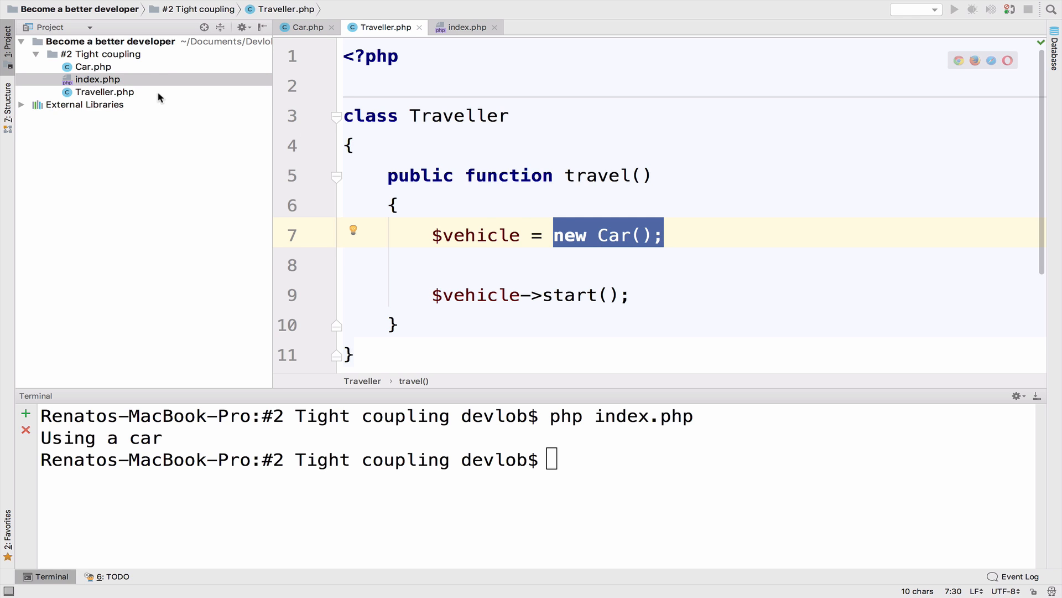
pyautogui.click(93, 66)
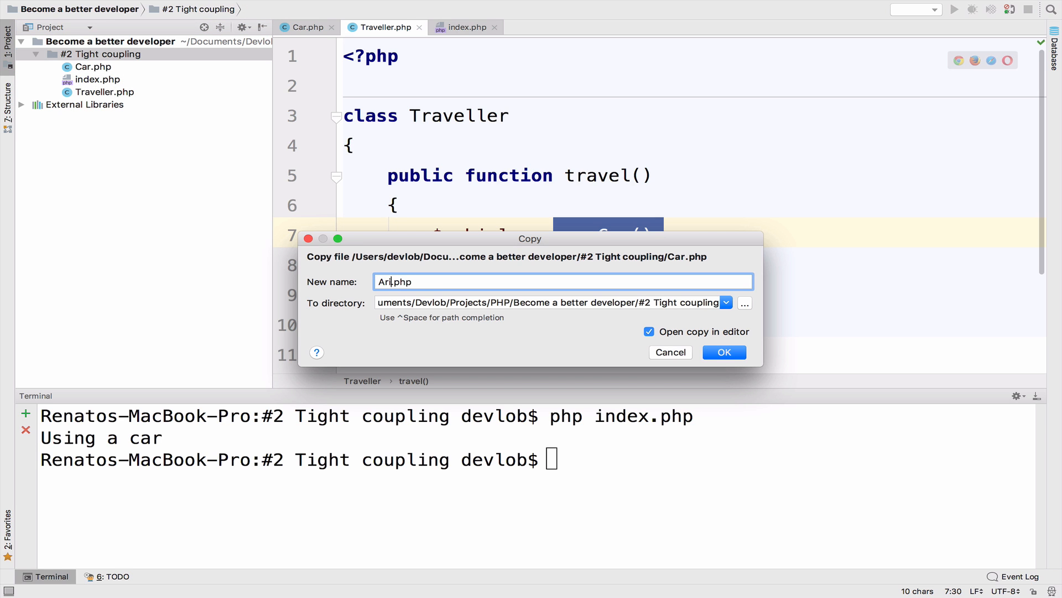
# Step: Copy Car.php as Airplane.php with class Airplane echoing 'Using an airplane'
pyautogui.click(723, 352)
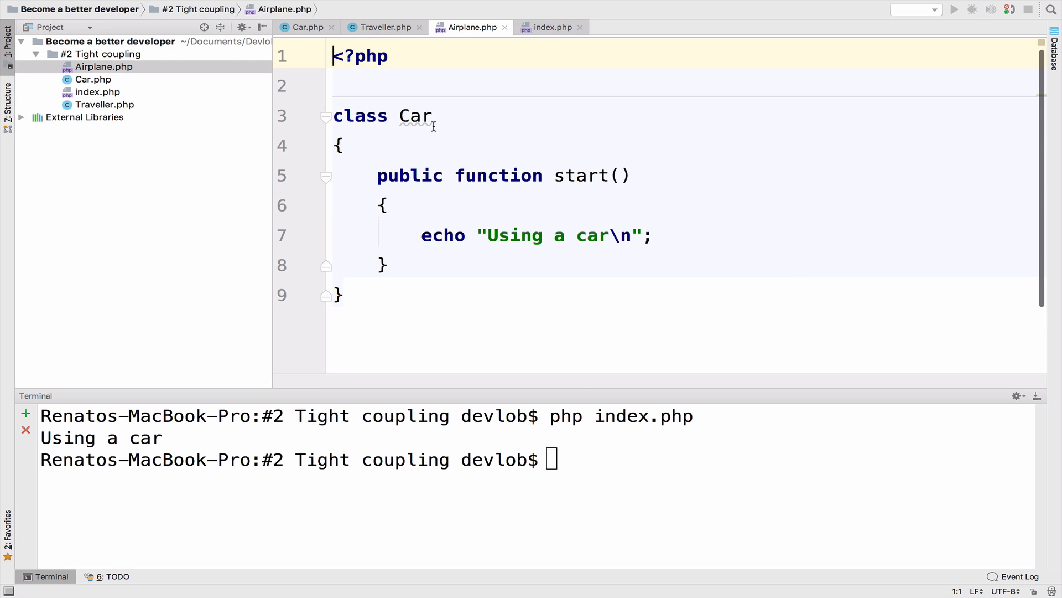
pyautogui.write('Airplane')
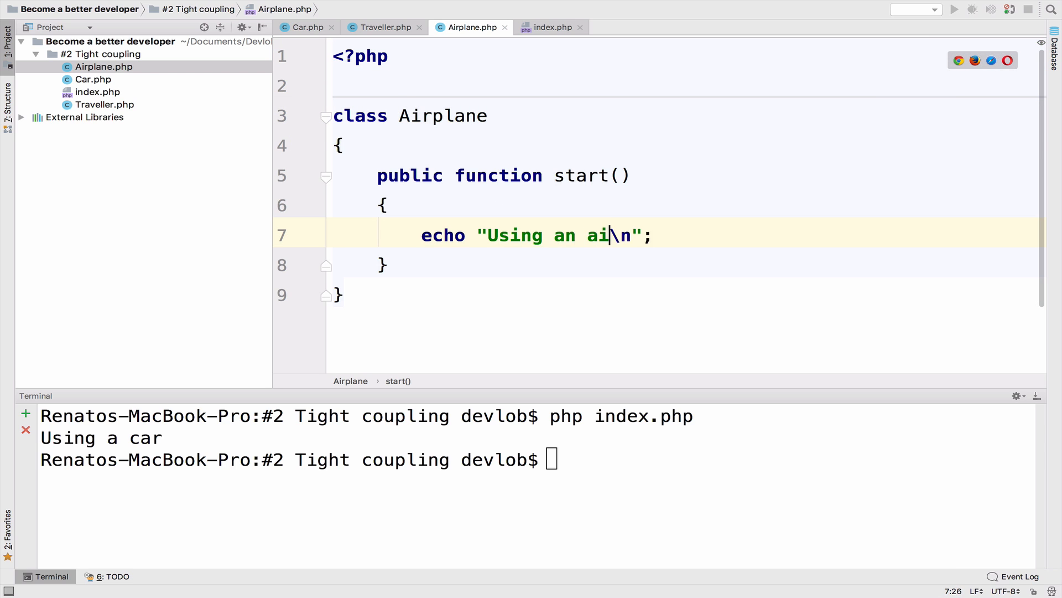
pyautogui.write('rplane')
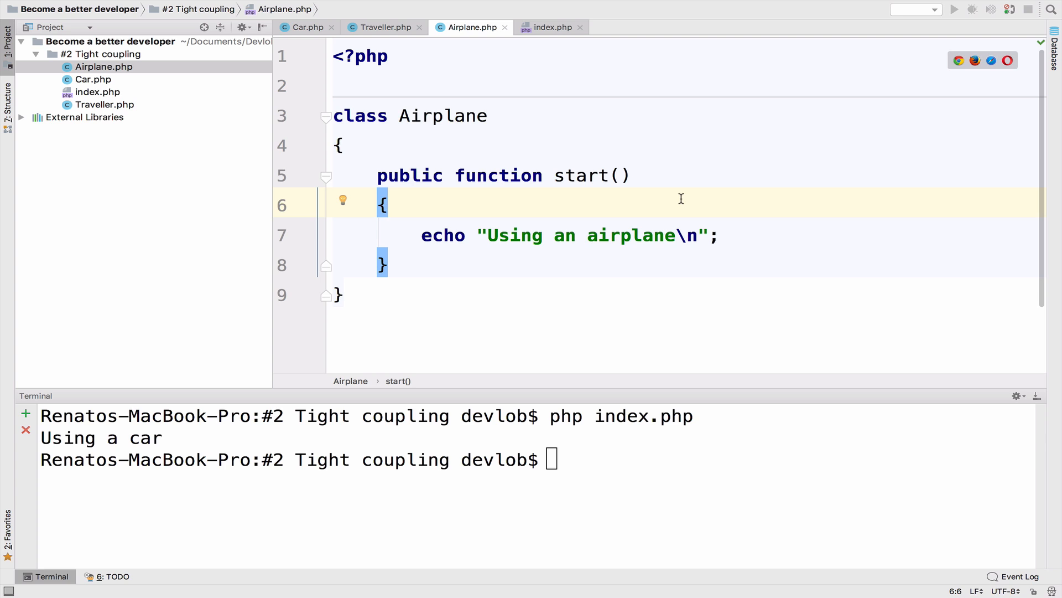
pyautogui.moveTo(649, 222)
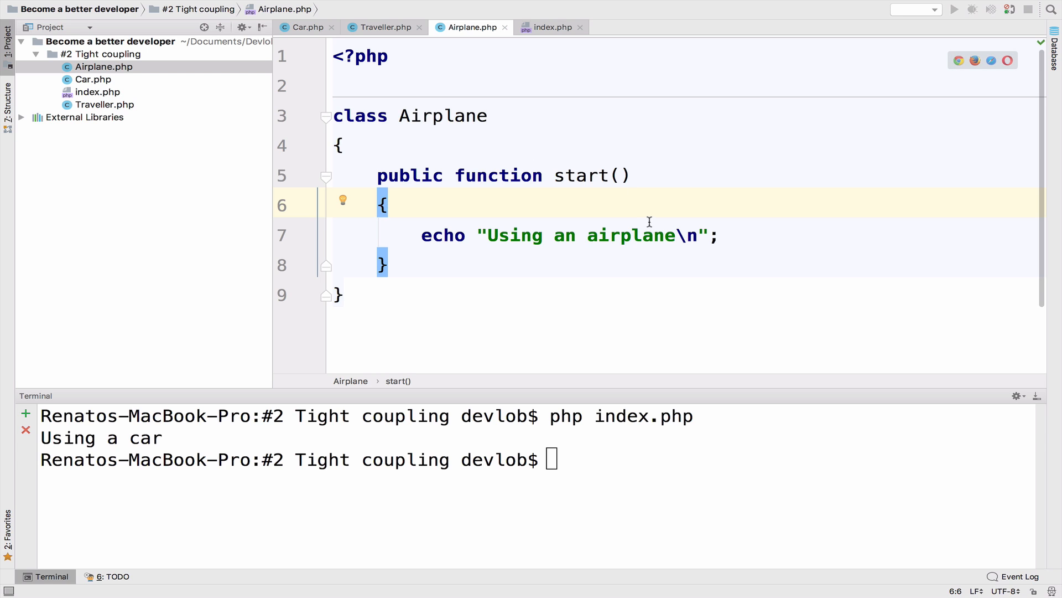
pyautogui.doubleClick(580, 175)
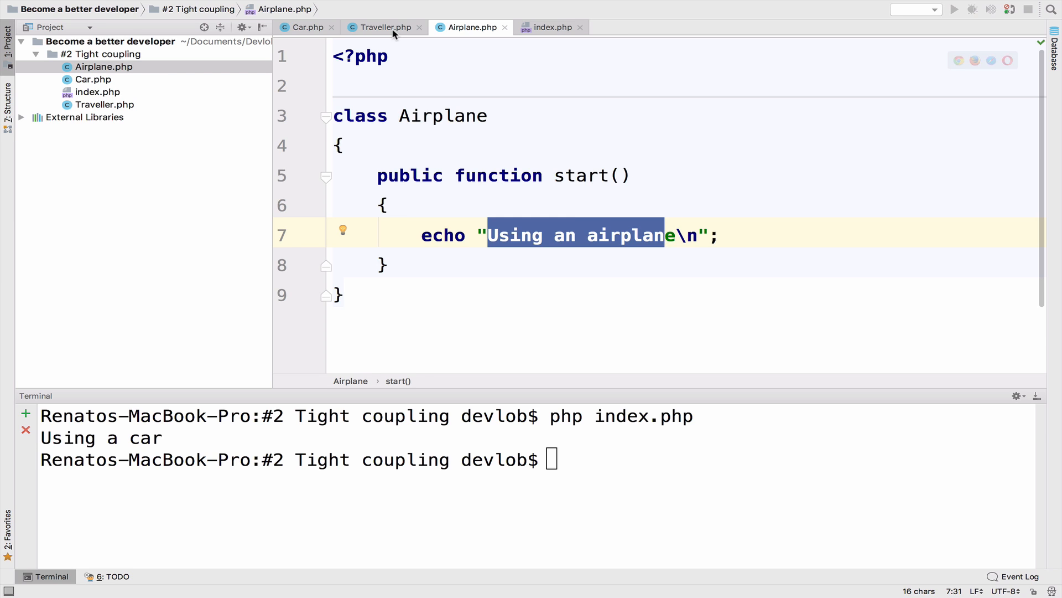
# Step: Review travel() in Traveller.php, selecting the vehicle variable and the Car class name
pyautogui.click(381, 27)
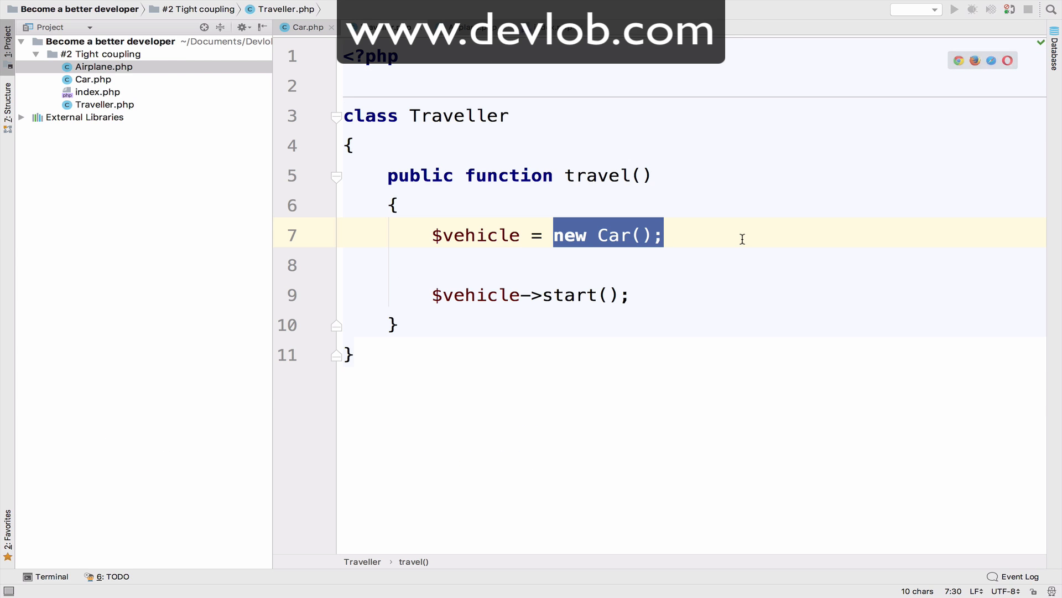
pyautogui.click(485, 234)
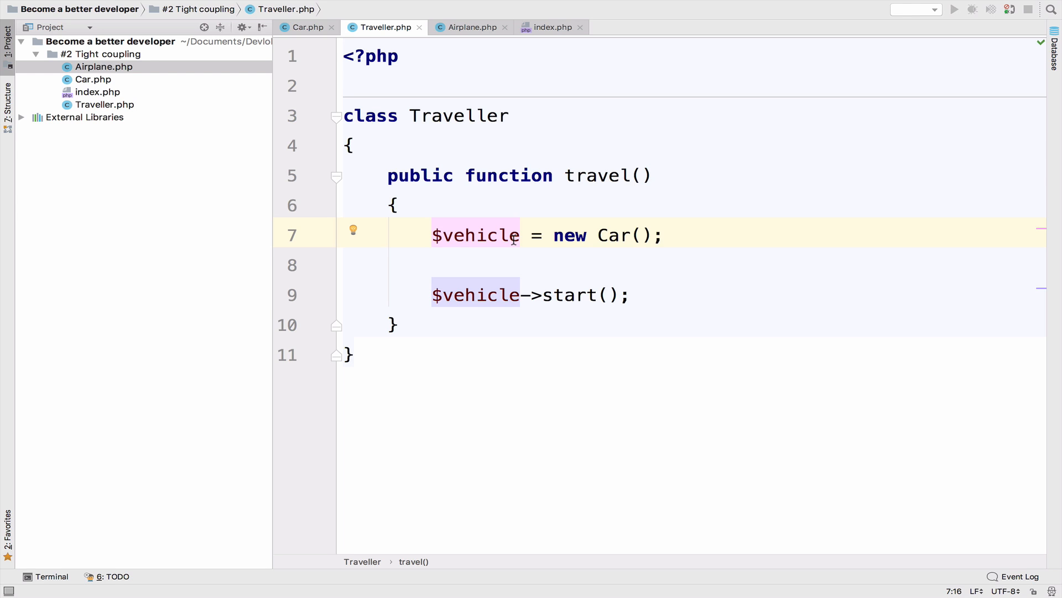
pyautogui.doubleClick(597, 175)
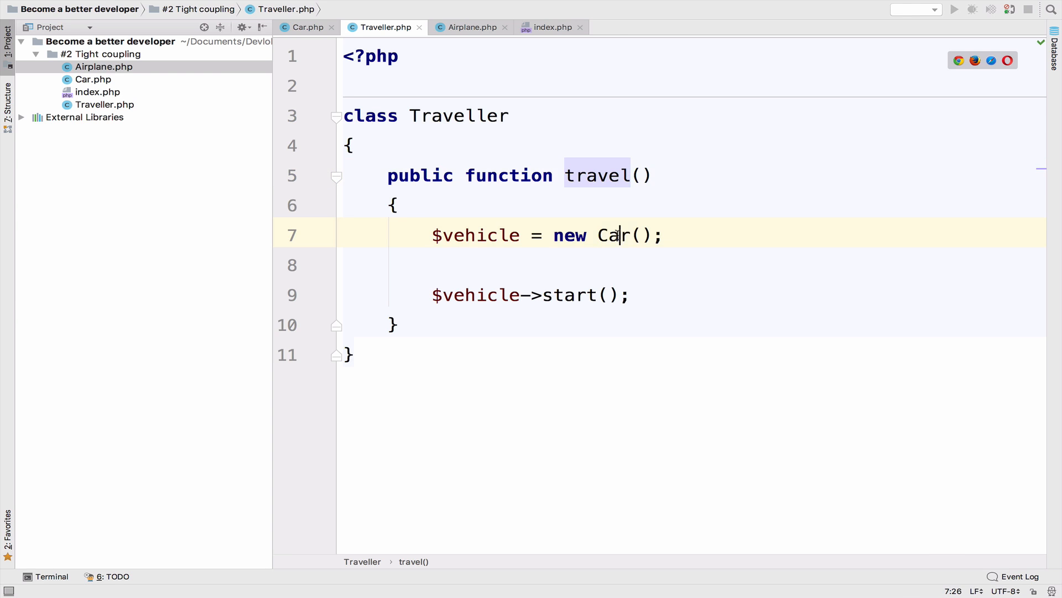
pyautogui.doubleClick(611, 235)
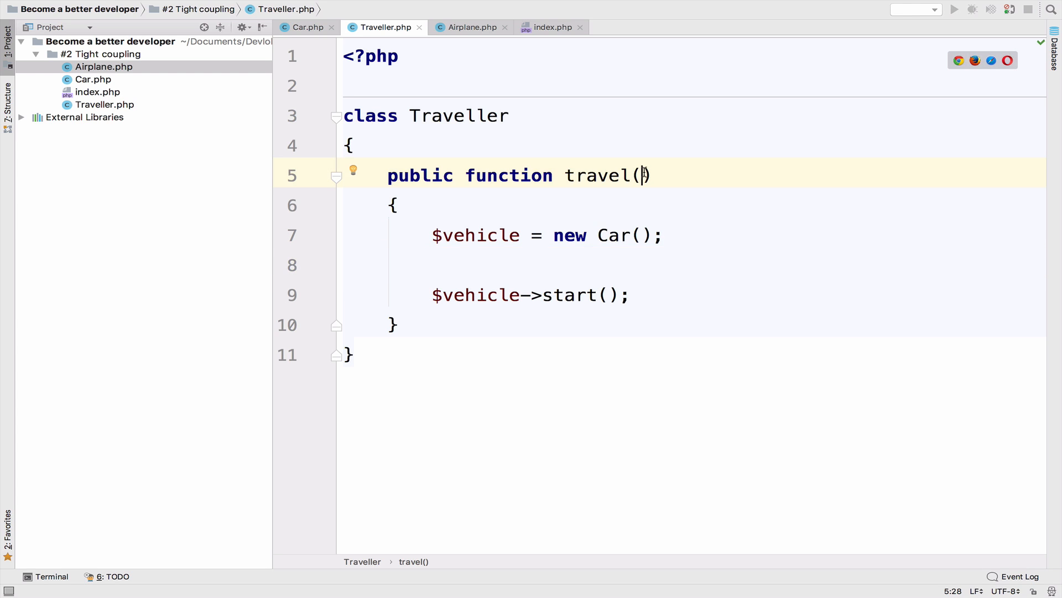
# Step: Add a $type parameter, a protected $vehicle property, and an if ($type === 'car') check
pyautogui.write('$type')
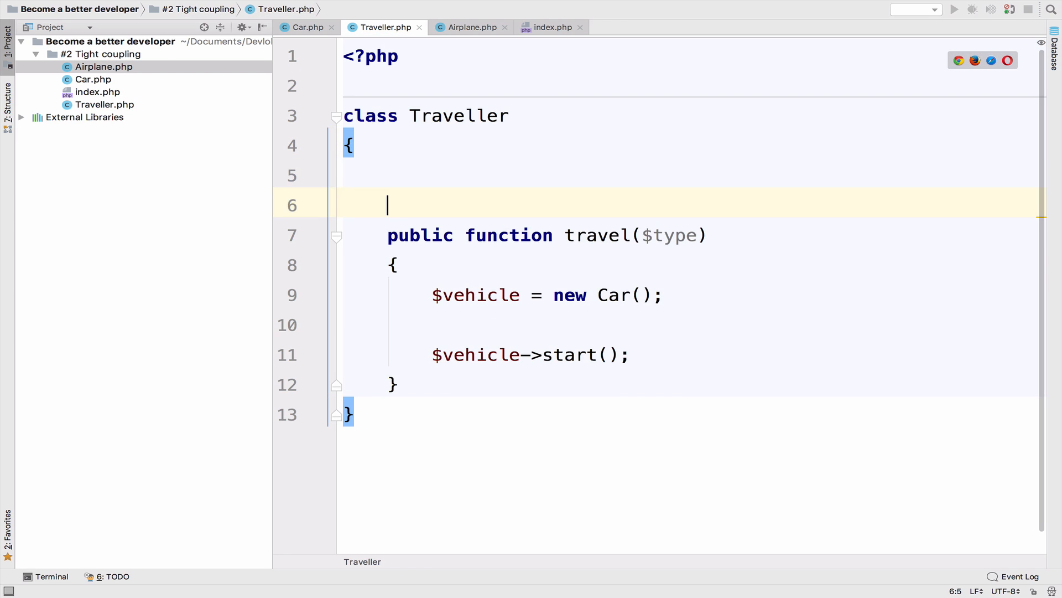
pyautogui.write('protected $vehicle;')
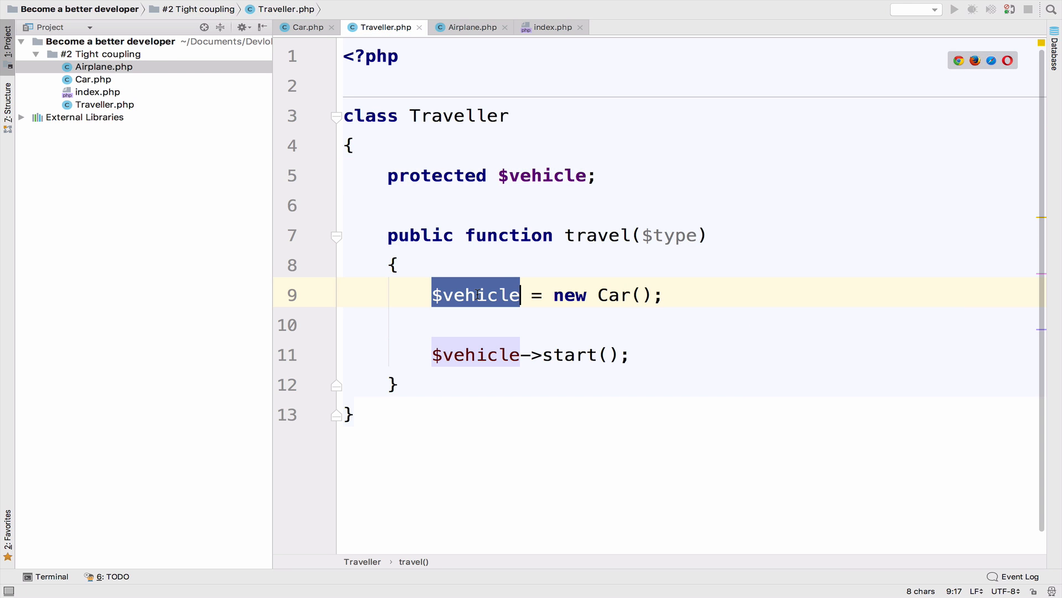
pyautogui.press('enter')
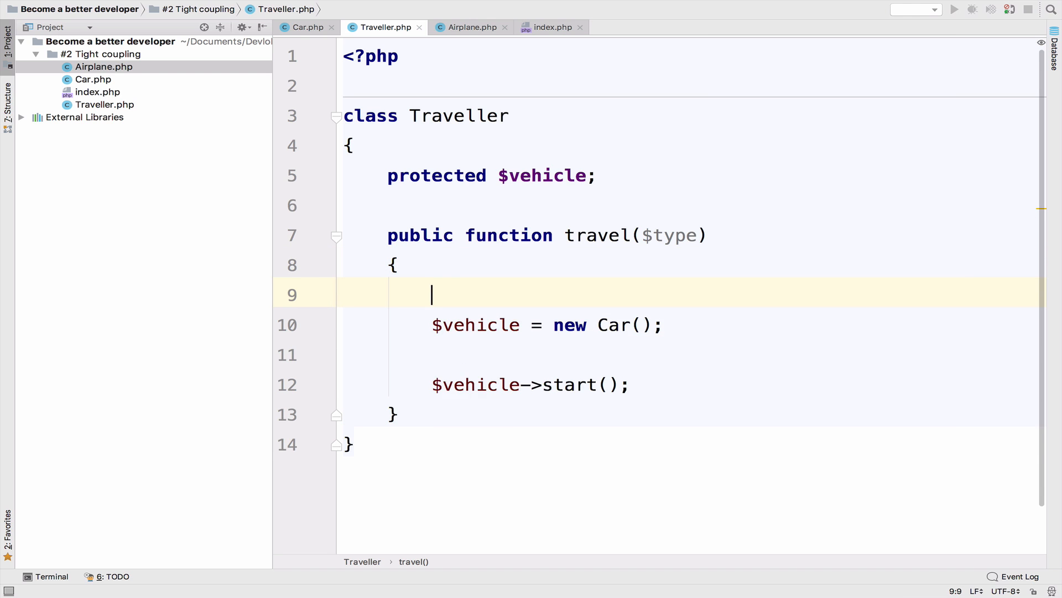
pyautogui.write('if($type)')
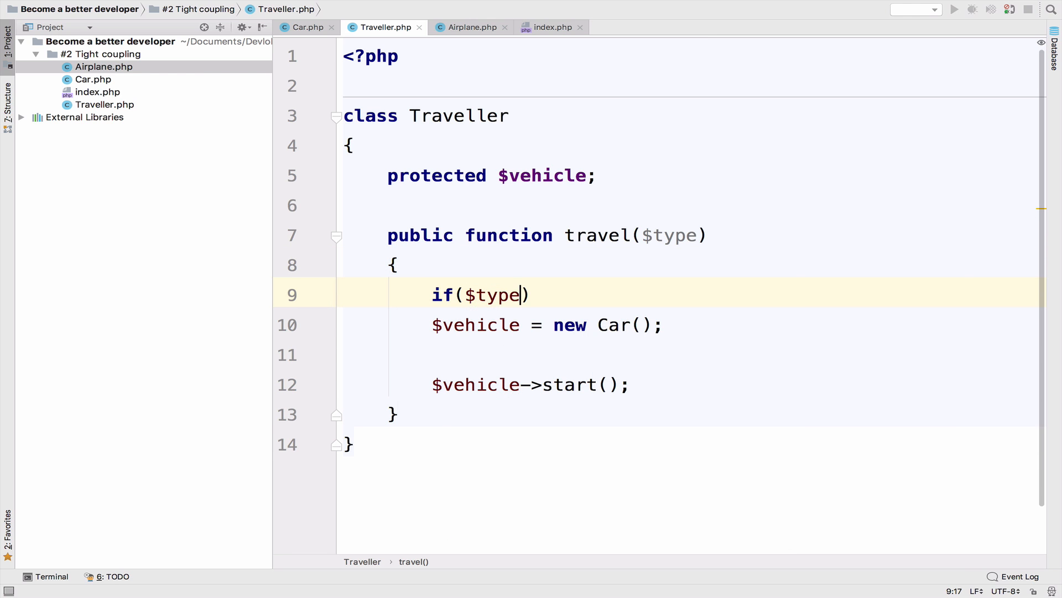
pyautogui.write("=== 'car'")
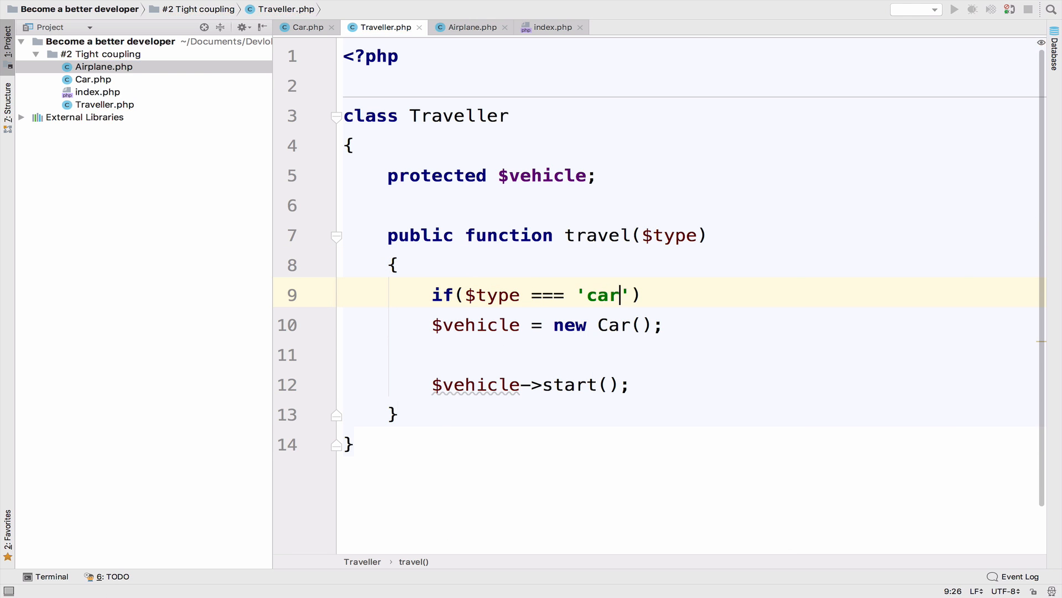
# Step: Assign new Car() or new Airplane() to $this->vehicle in the if/else-if branches
pyautogui.doubleClick(601, 294)
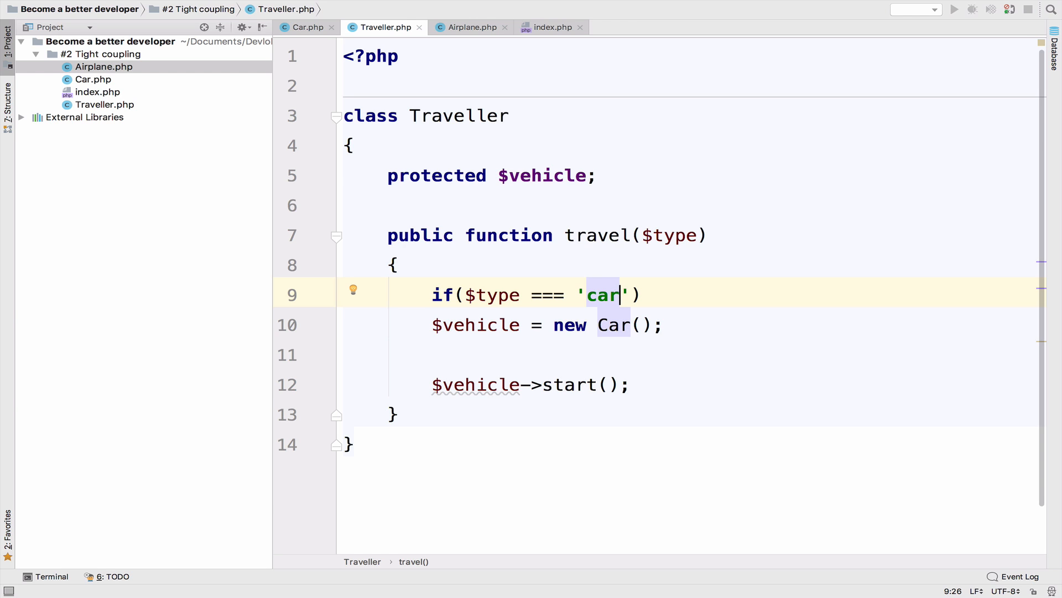
pyautogui.write('this->')
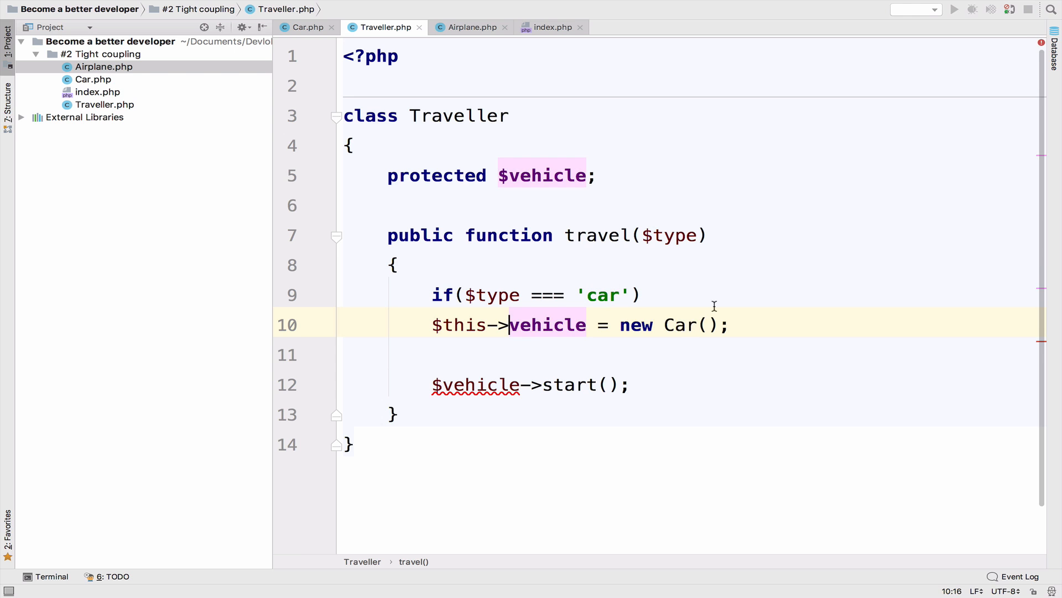
pyautogui.write('else if($type')
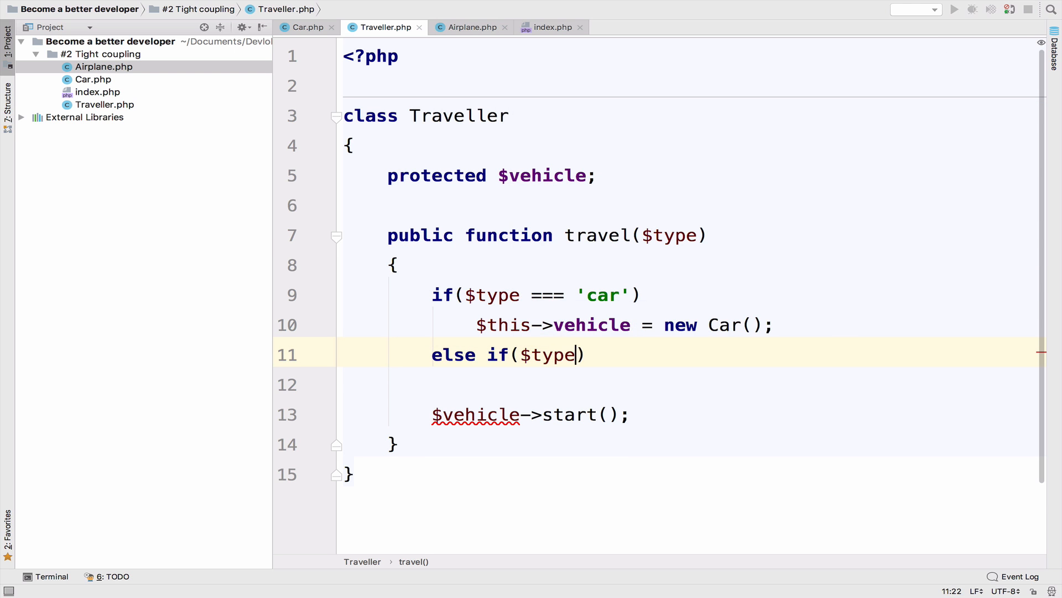
pyautogui.write("=== ''")
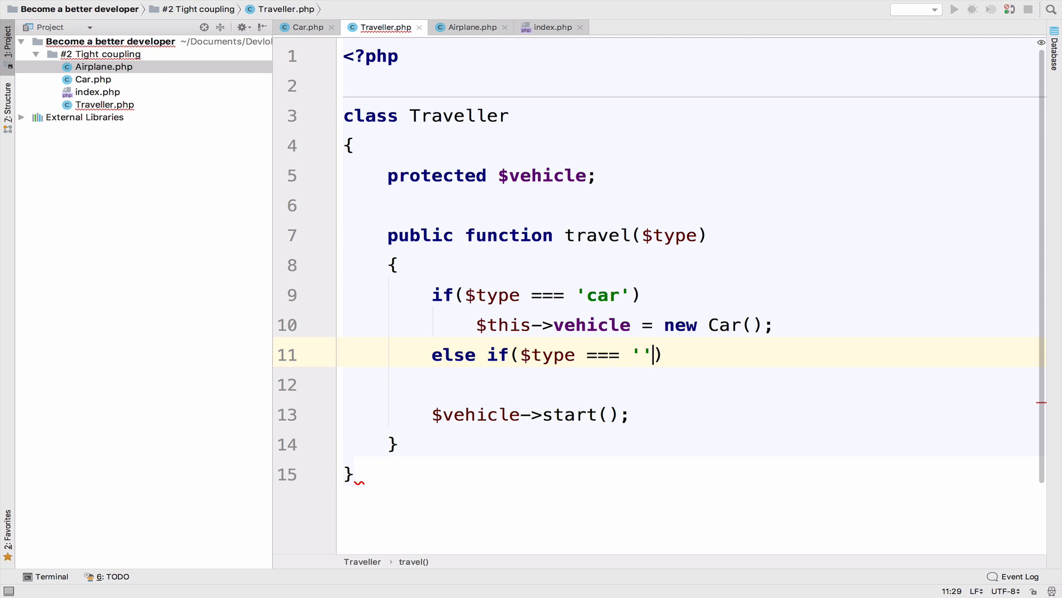
pyautogui.write('$')
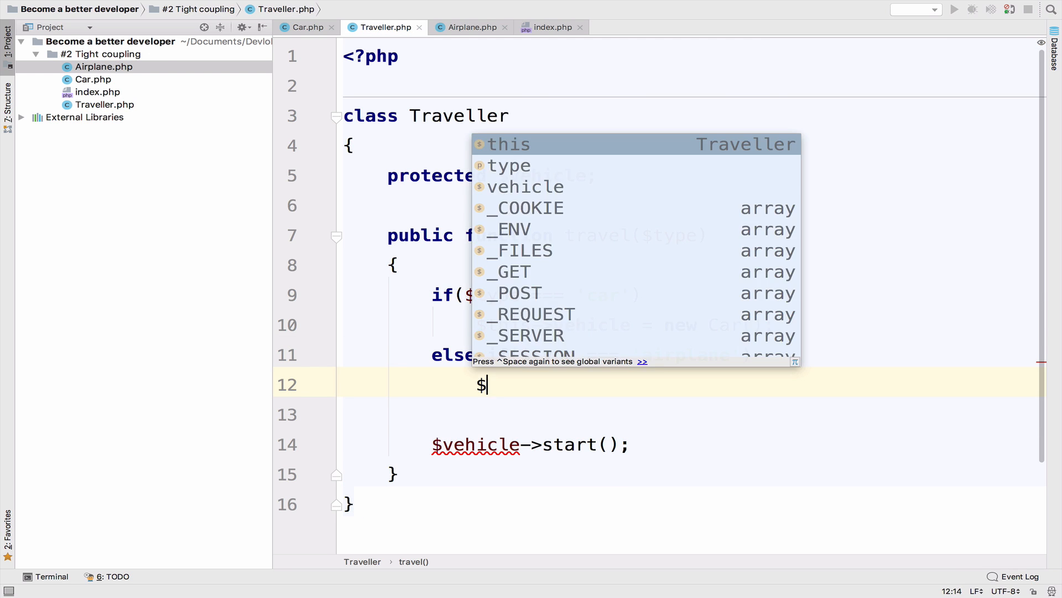
pyautogui.write('this->')
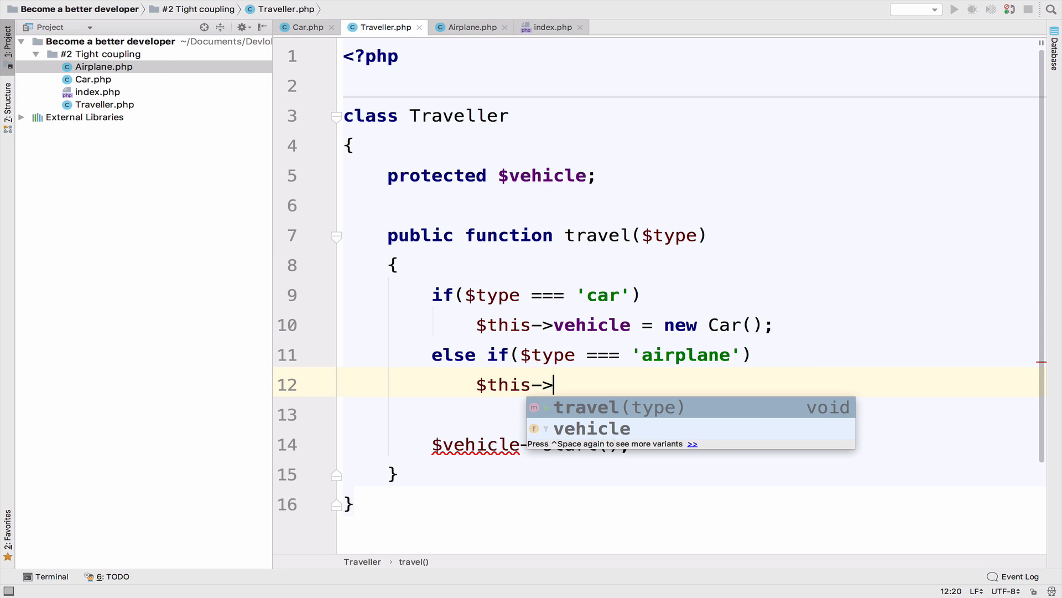
pyautogui.write('vehicle = new')
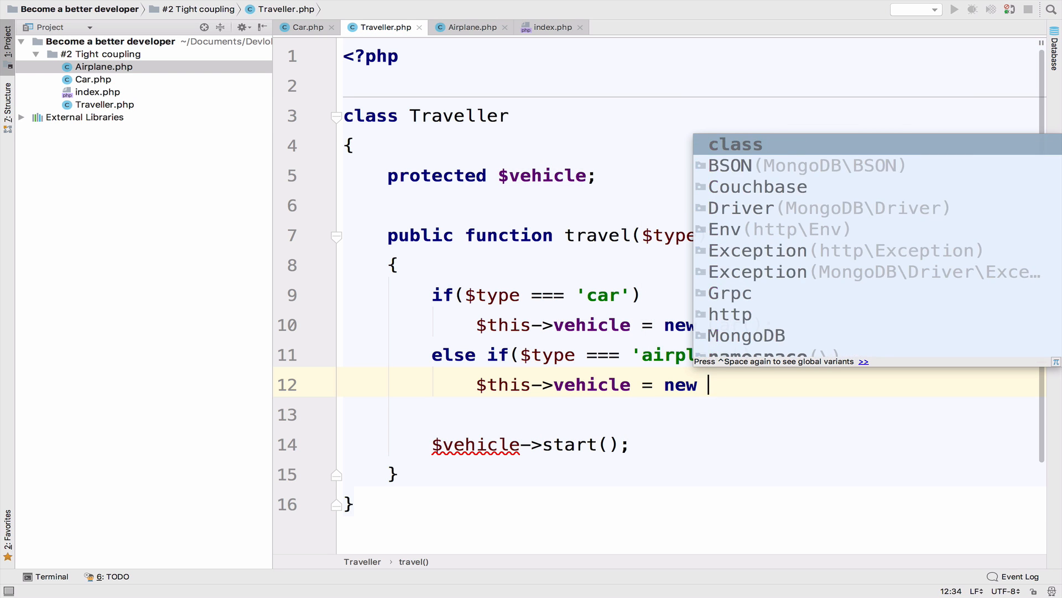
pyautogui.write('Airplane();')
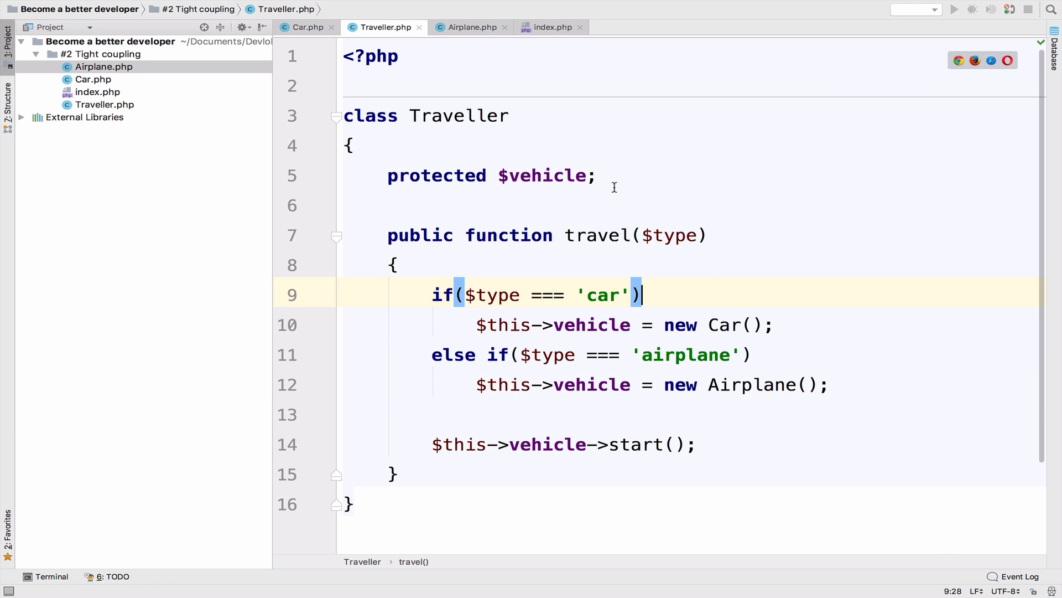
pyautogui.click(550, 27)
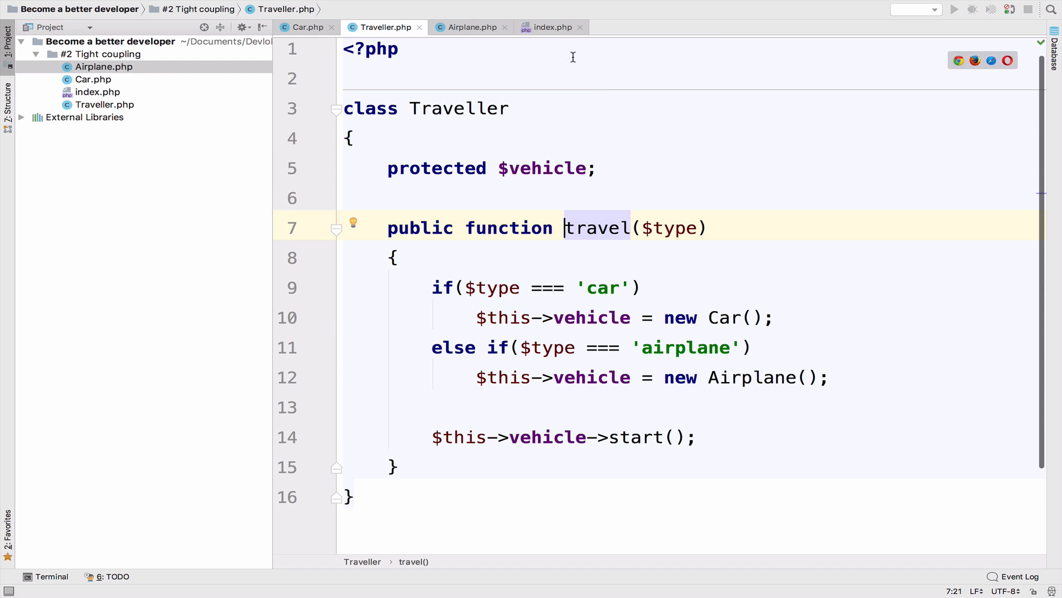
# Step: Pass 'airplane' to travel() in index.php and view 'Using an airplane' in the terminal
pyautogui.click(552, 27)
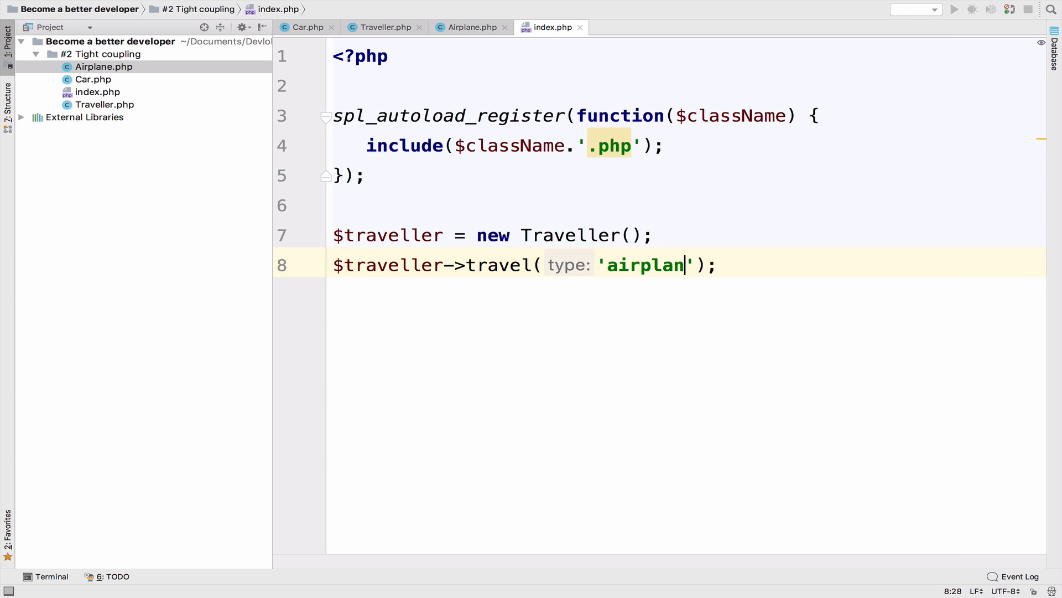
pyautogui.write('e')
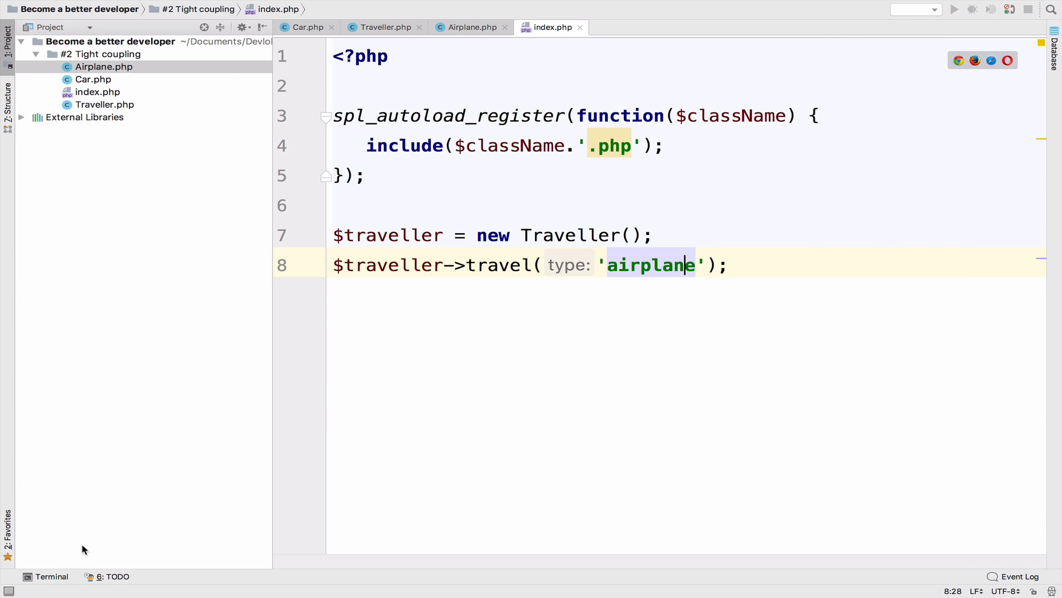
pyautogui.click(51, 577)
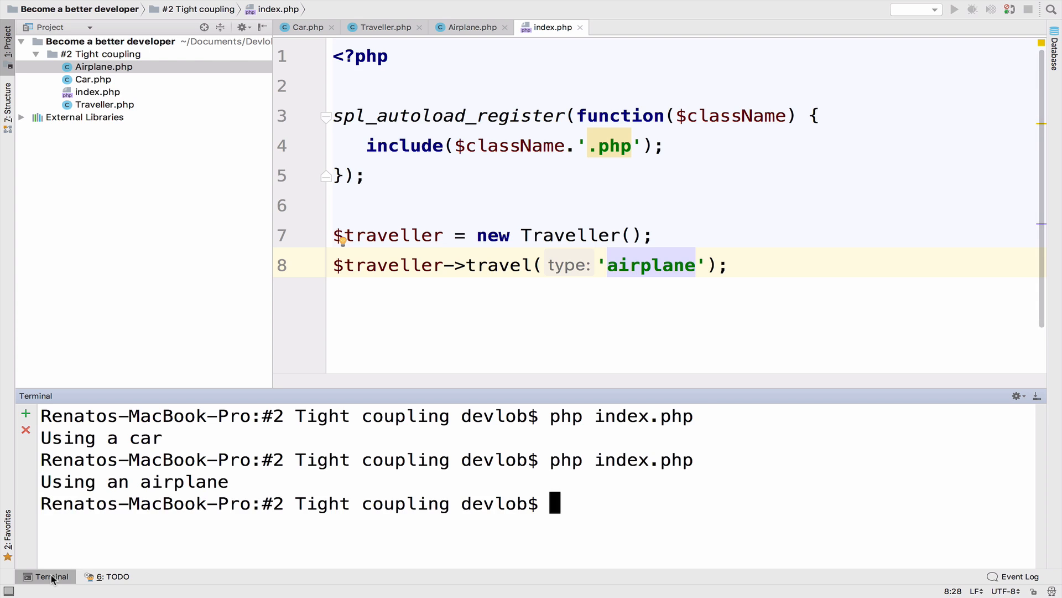
pyautogui.moveTo(55, 484)
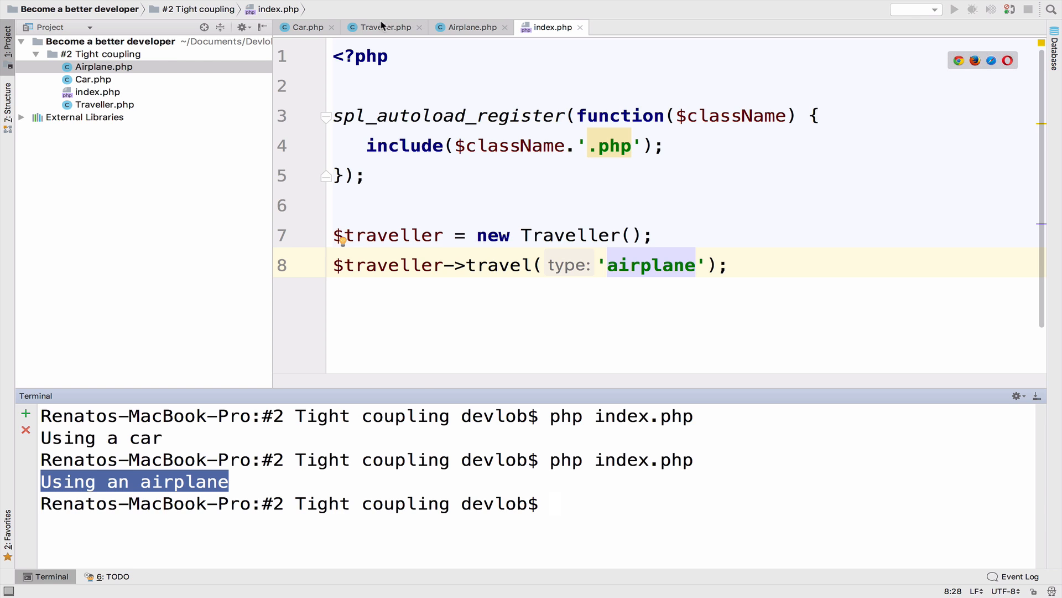
# Step: Return to Traveller.php and select the Car class name in the car branch
pyautogui.click(382, 27)
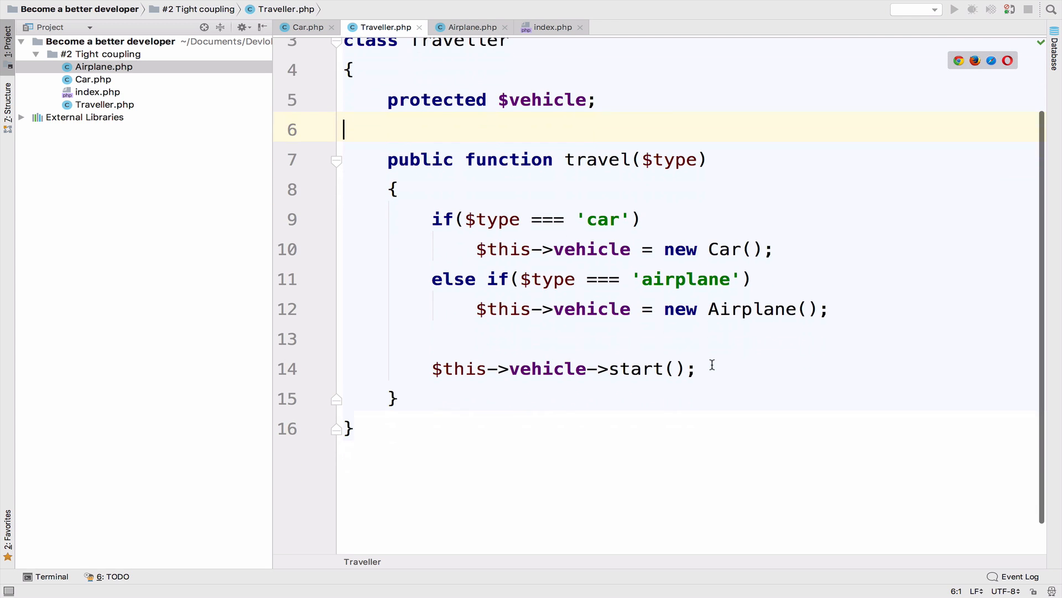
pyautogui.moveTo(428, 273)
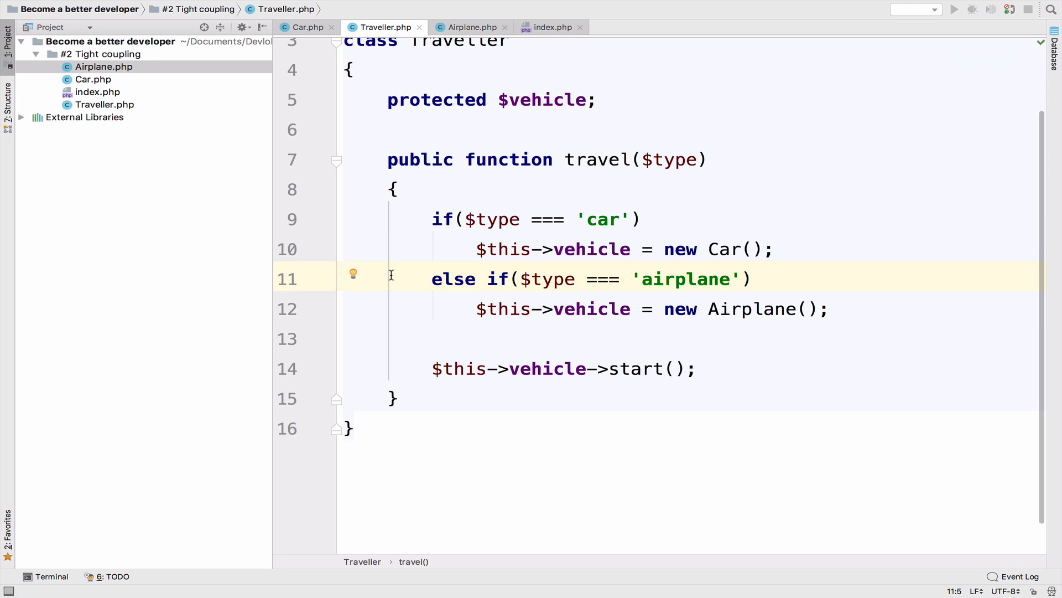
pyautogui.doubleClick(723, 248)
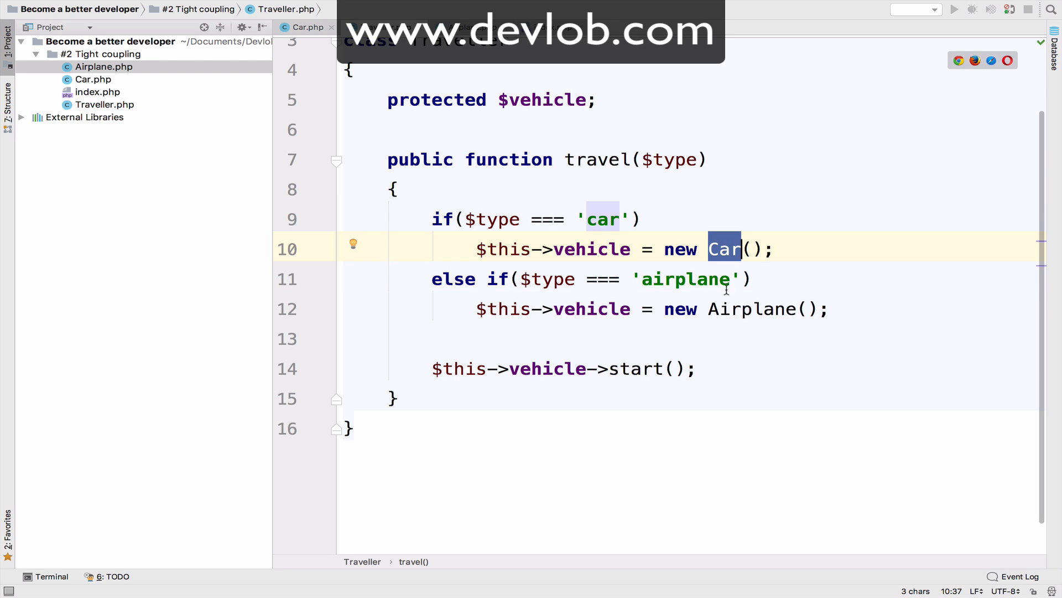
pyautogui.moveTo(735, 308)
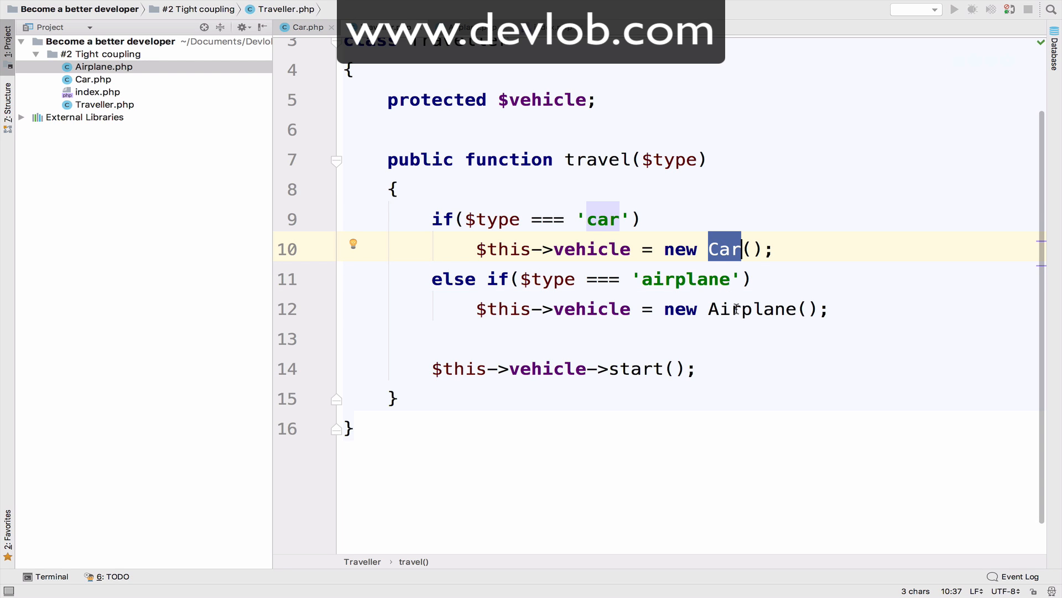